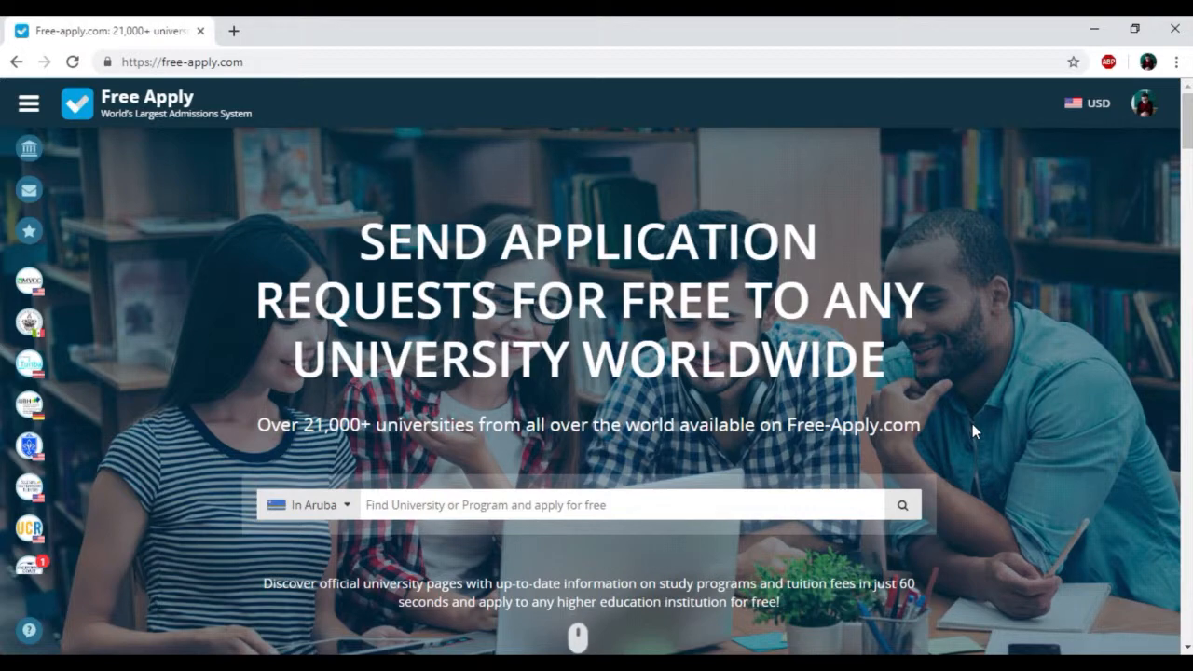
- Scroll the homepage down to the 'Choose a discipline and find a university' grid
scroll("down", 3)
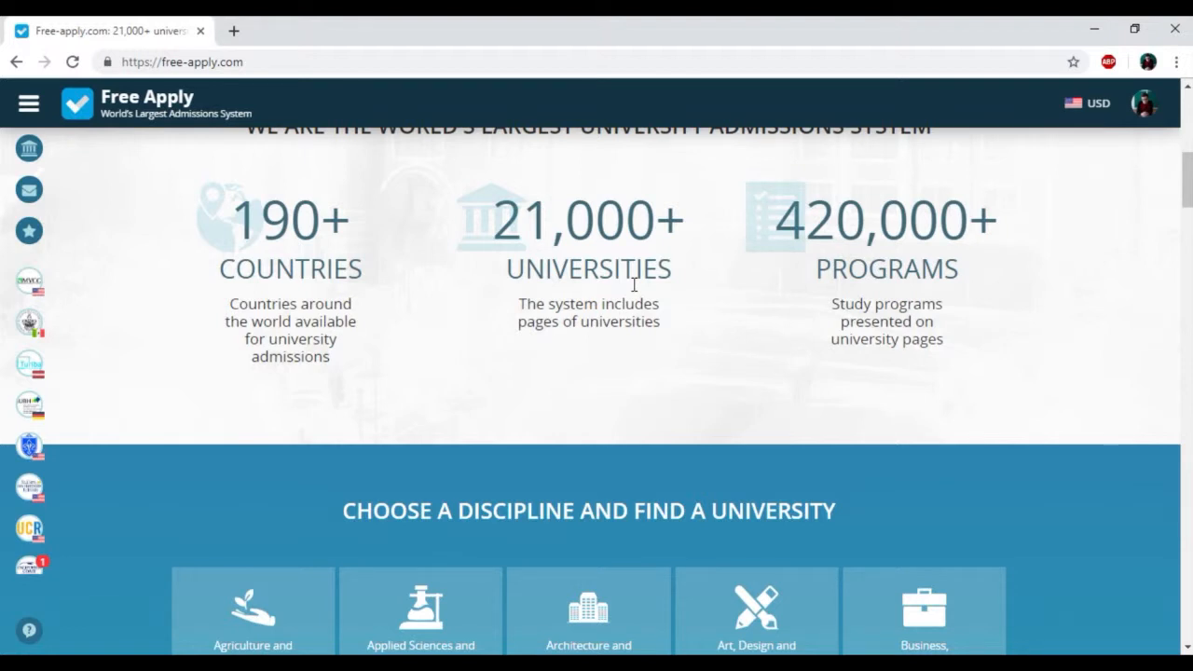
scroll("down", 3)
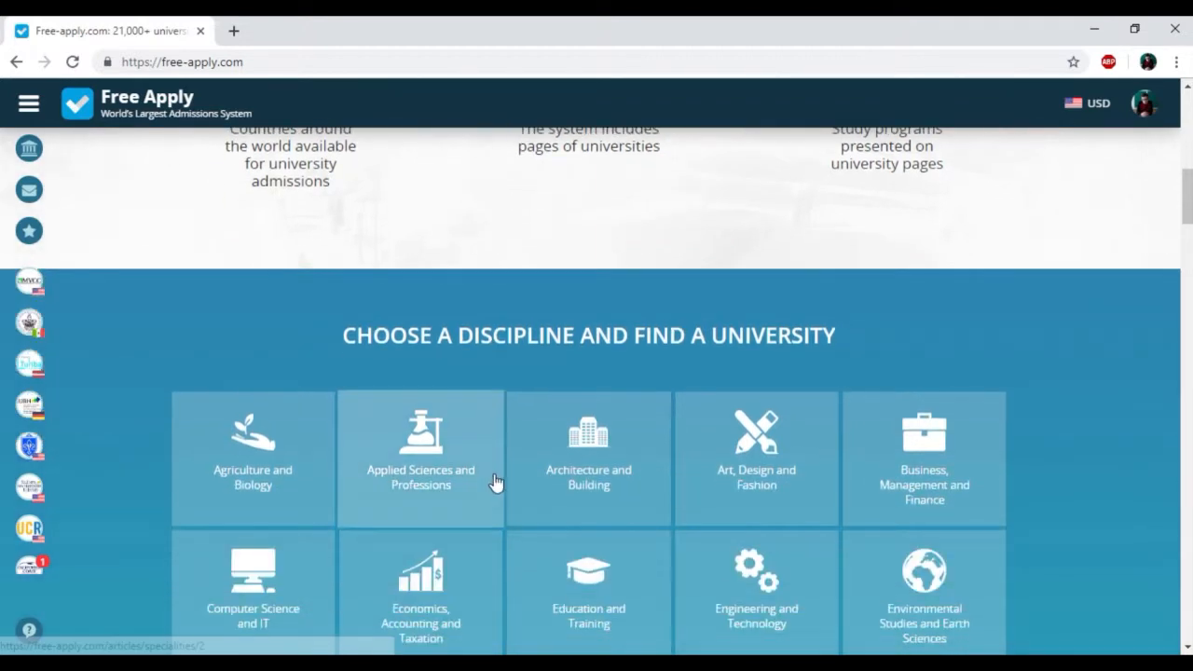
mouse_move(496, 481)
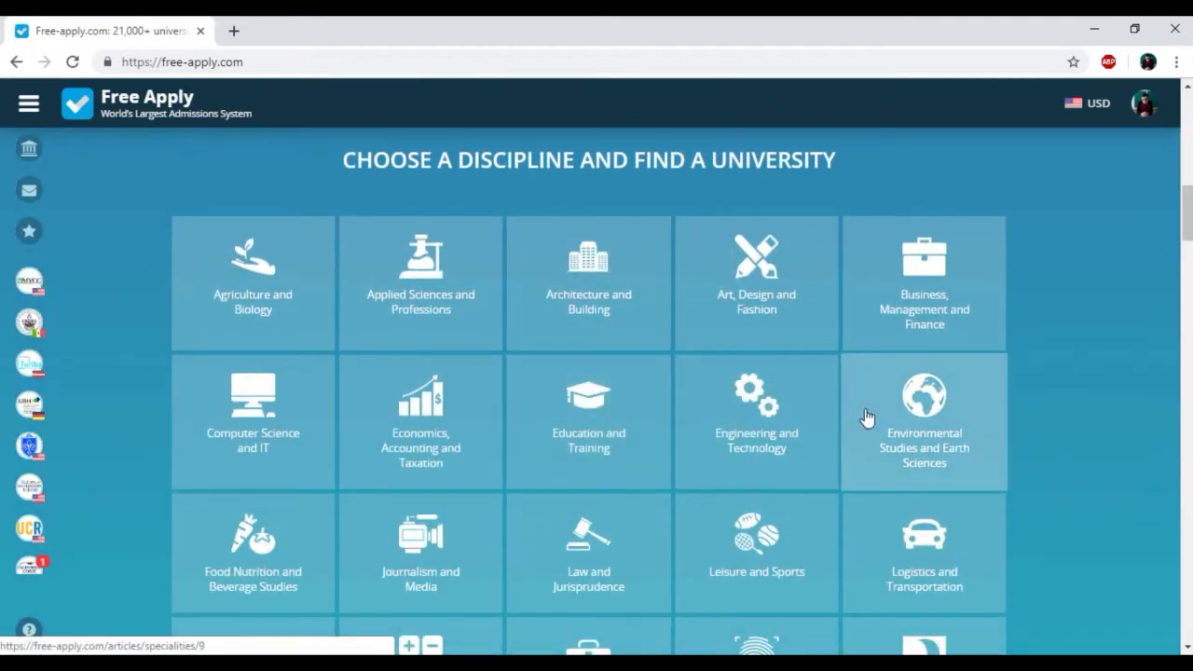
scroll("down", 3)
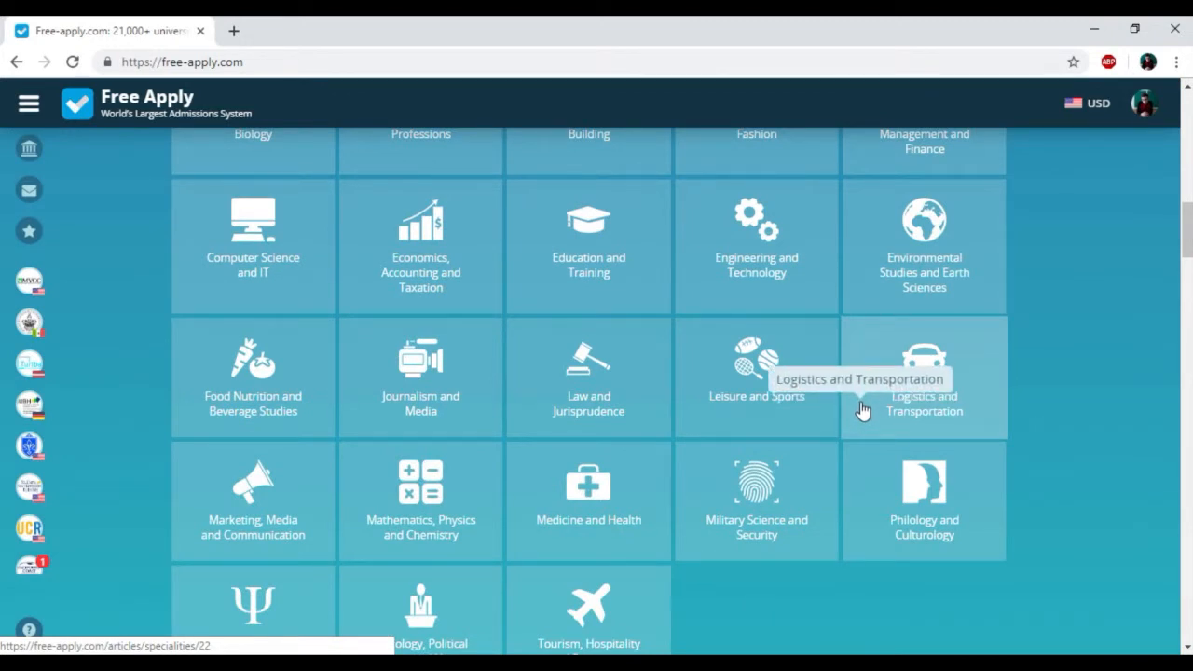
mouse_move(921, 476)
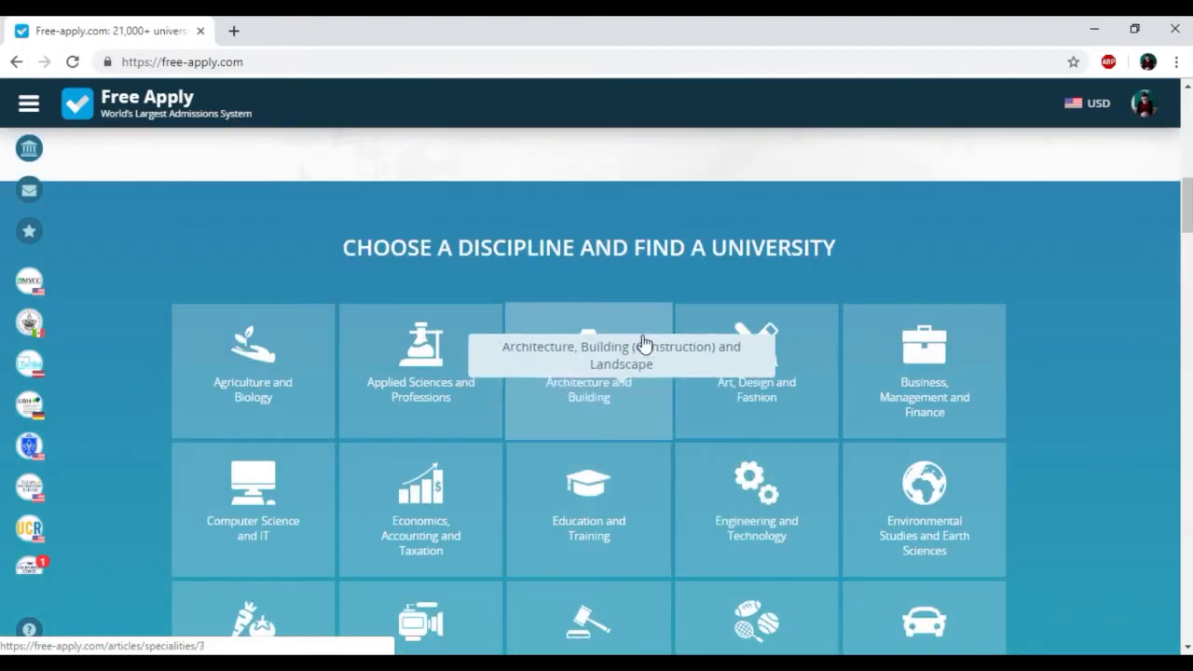
- Open the Architecture and Building discipline and reach its Master speciality list
left_click(589, 369)
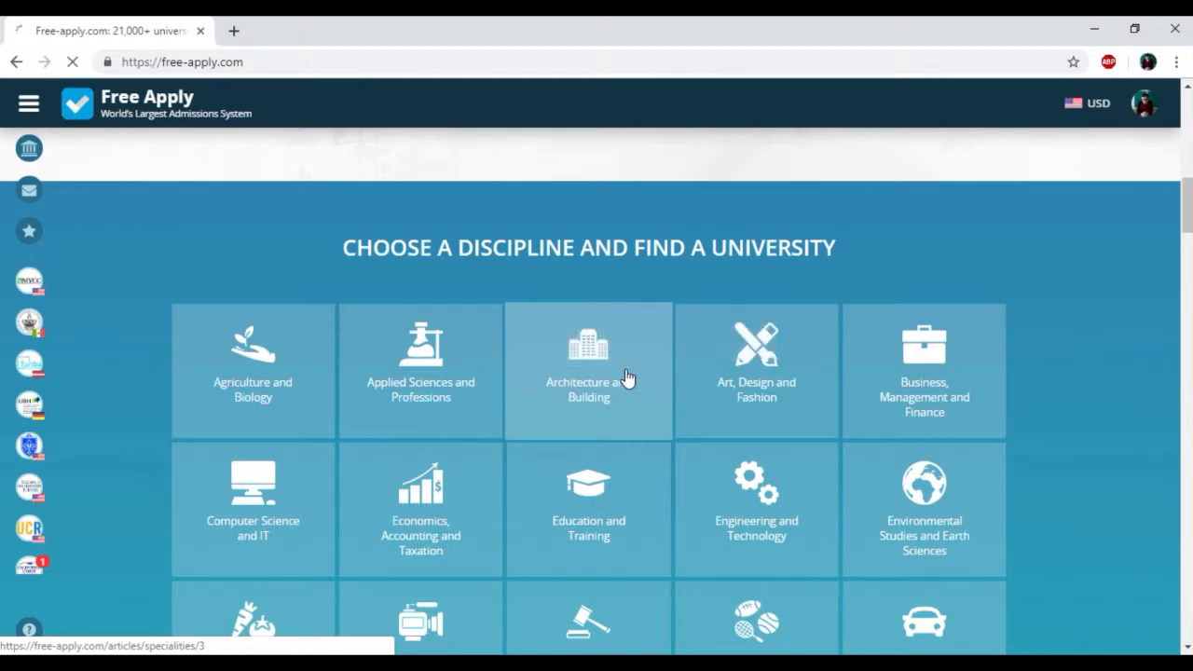
left_click(590, 369)
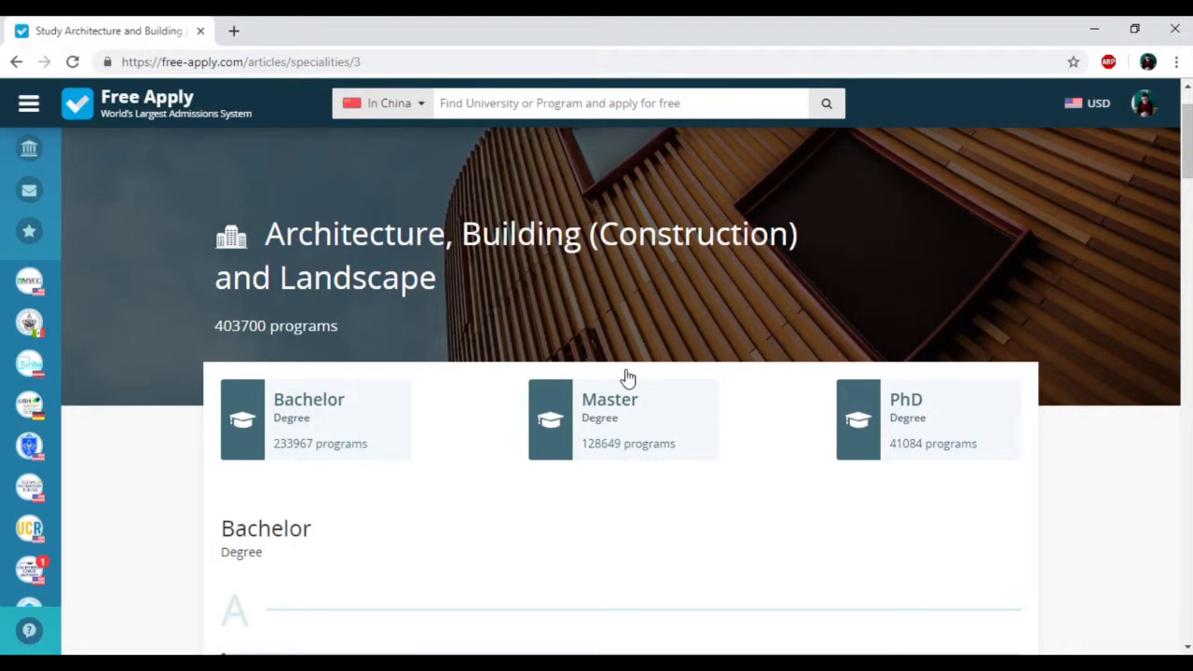
mouse_move(310, 457)
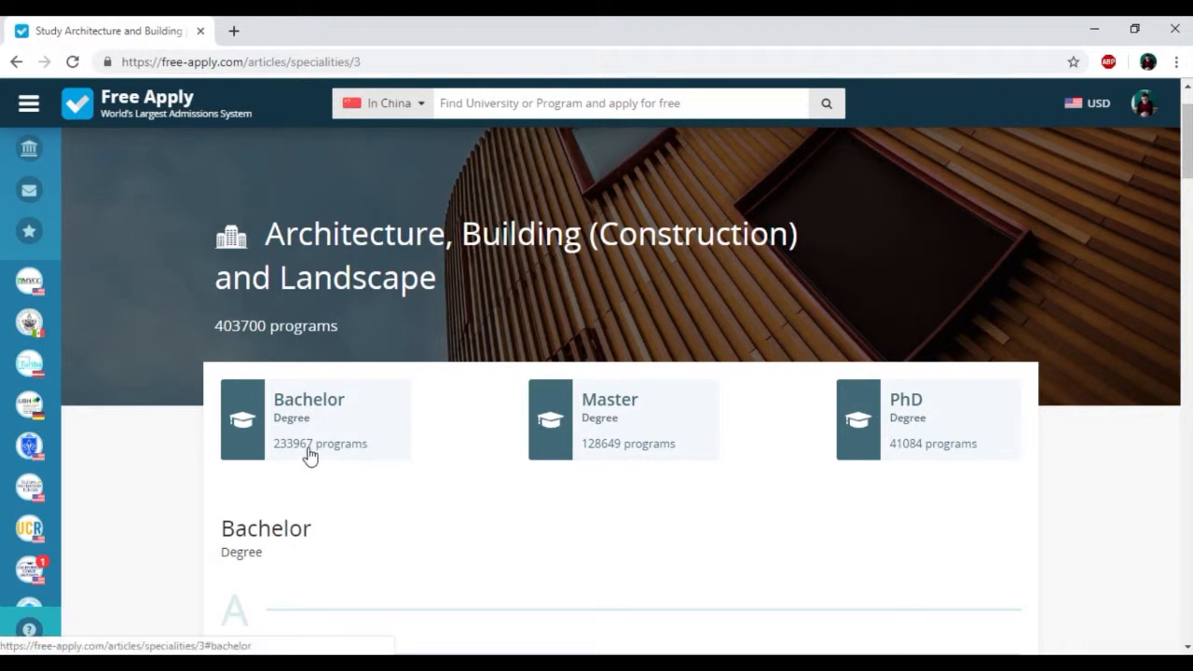
scroll("down", 3)
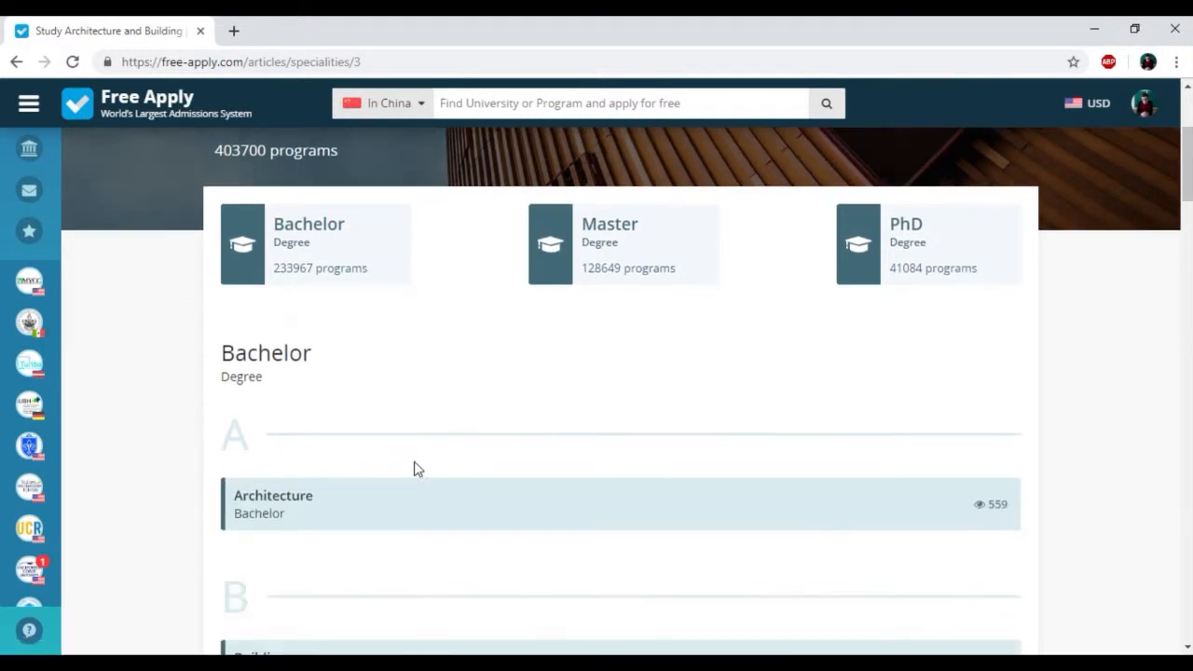
scroll("down", 3)
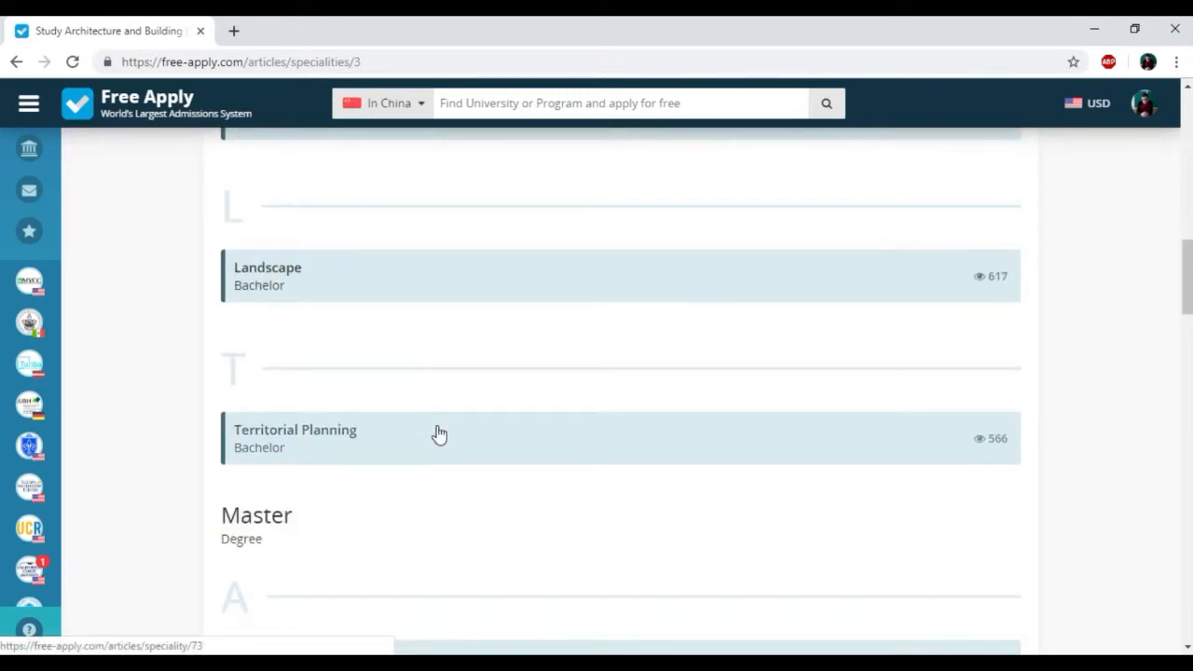
scroll("down", 3)
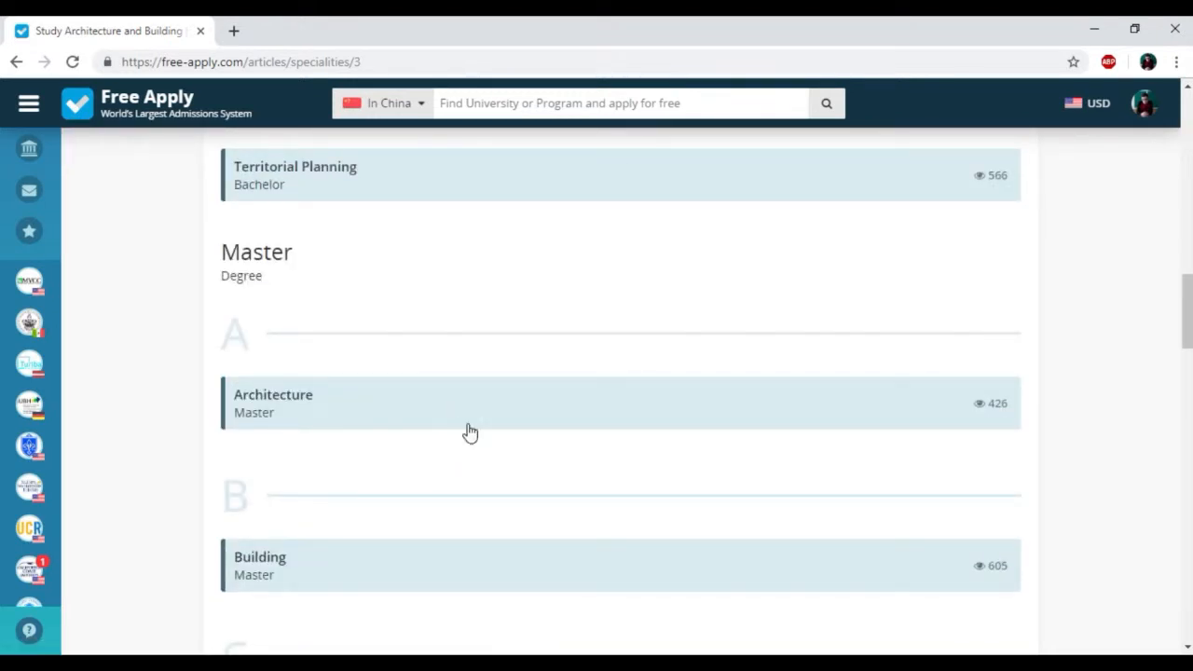
- Open the Master of Architecture speciality and review its program count, fees and career overview
left_click(272, 403)
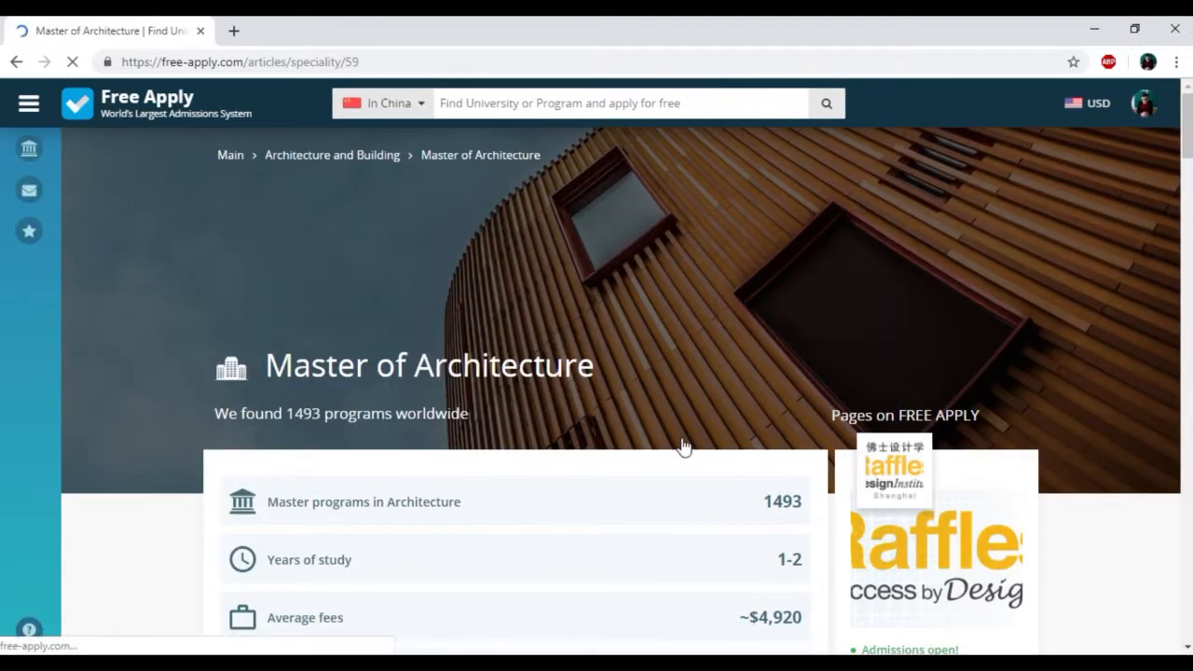
scroll("down", 3)
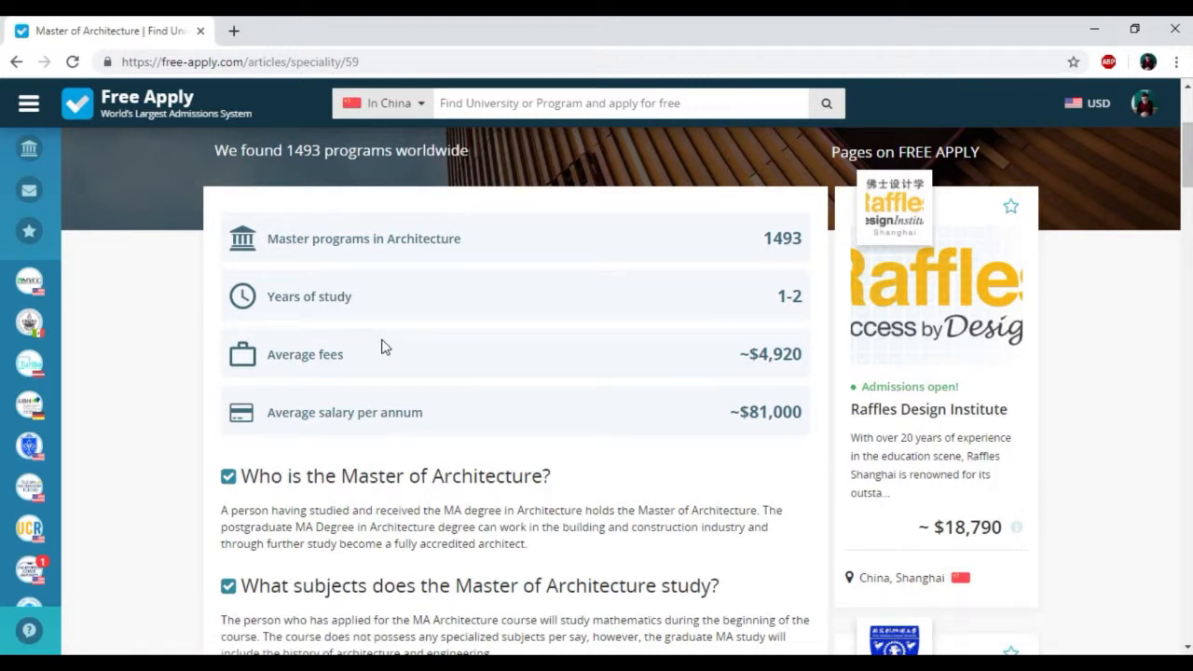
mouse_move(371, 332)
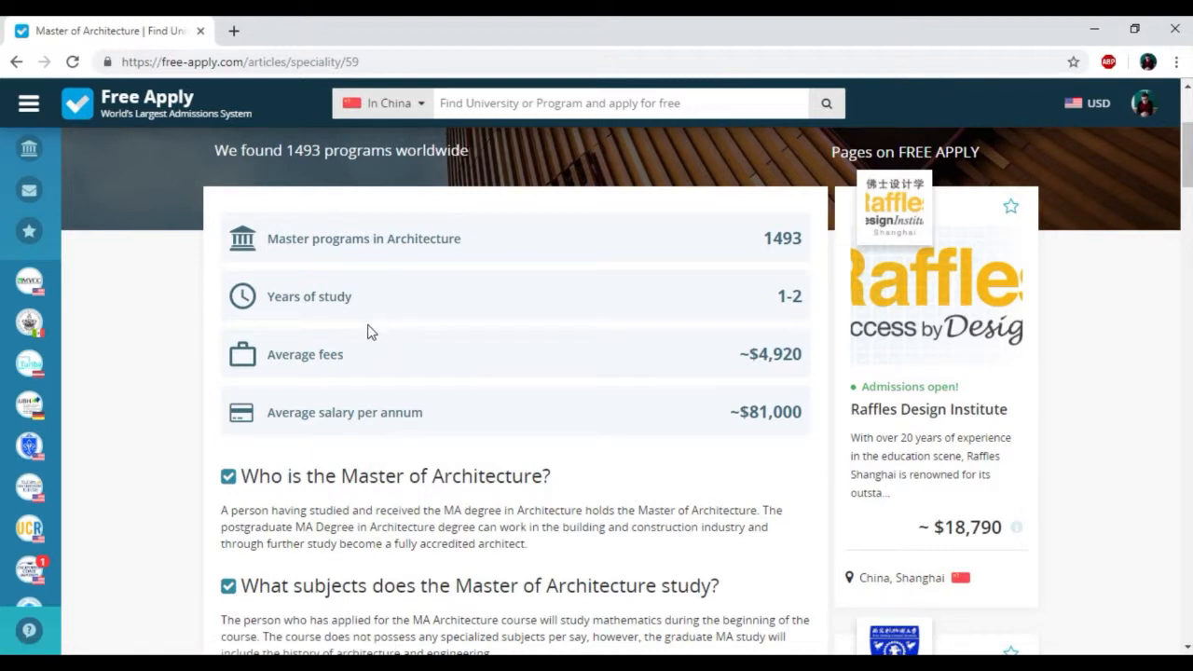
mouse_move(787, 376)
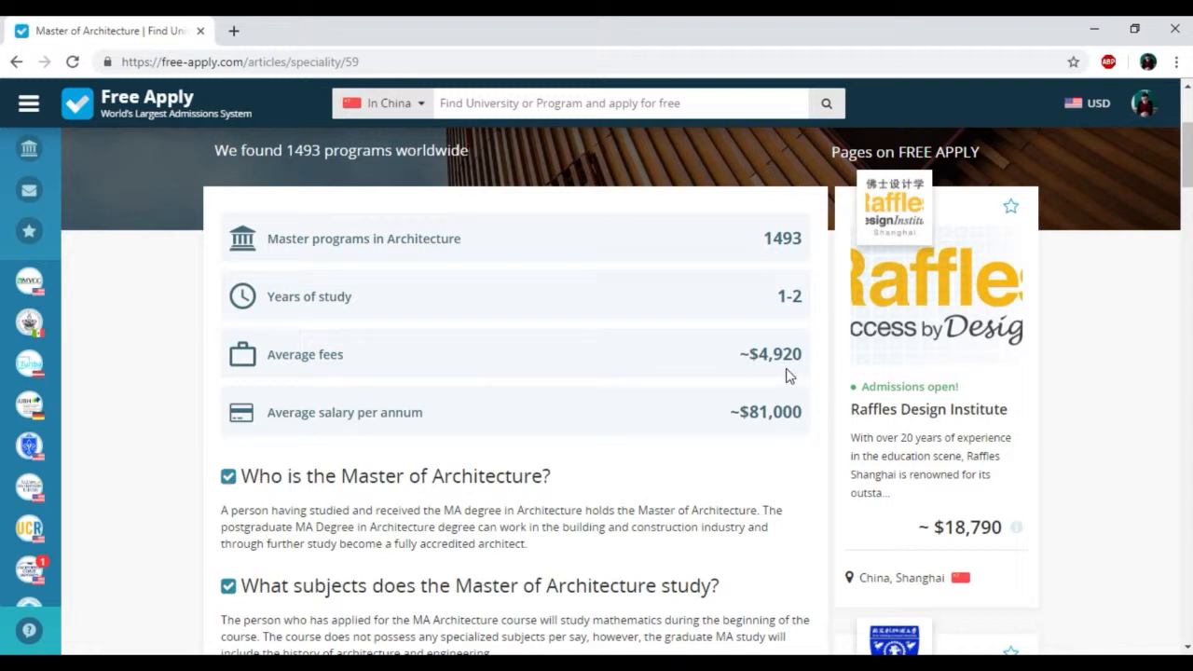
mouse_move(425, 321)
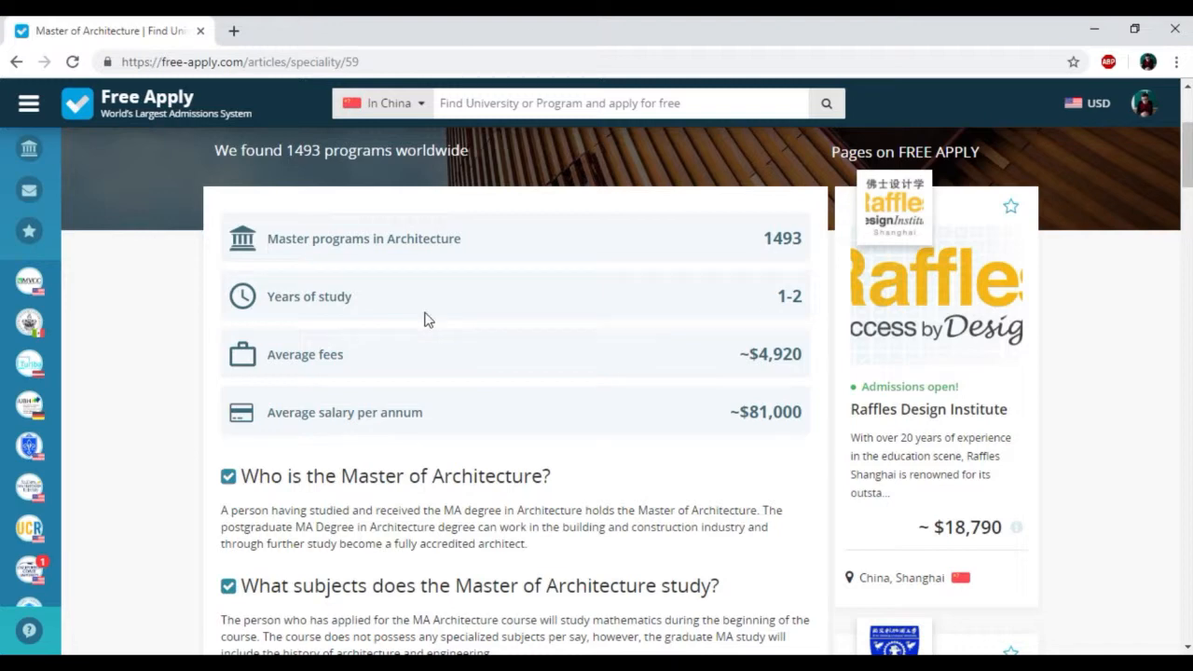
scroll("down", 3)
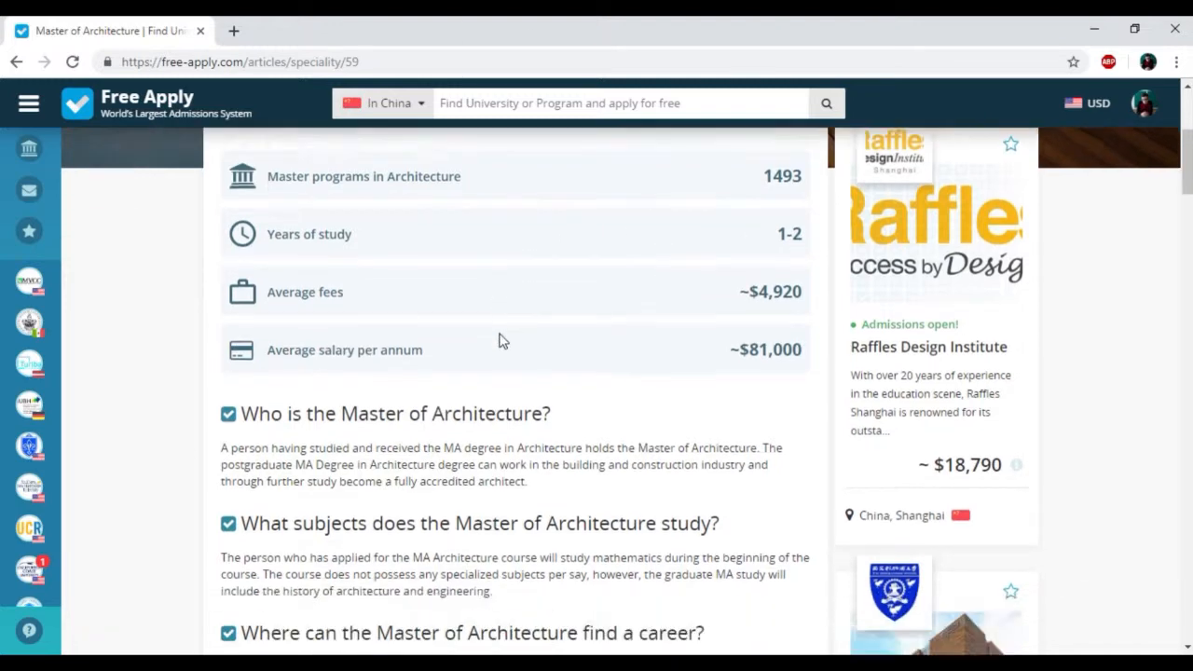
scroll("down", 3)
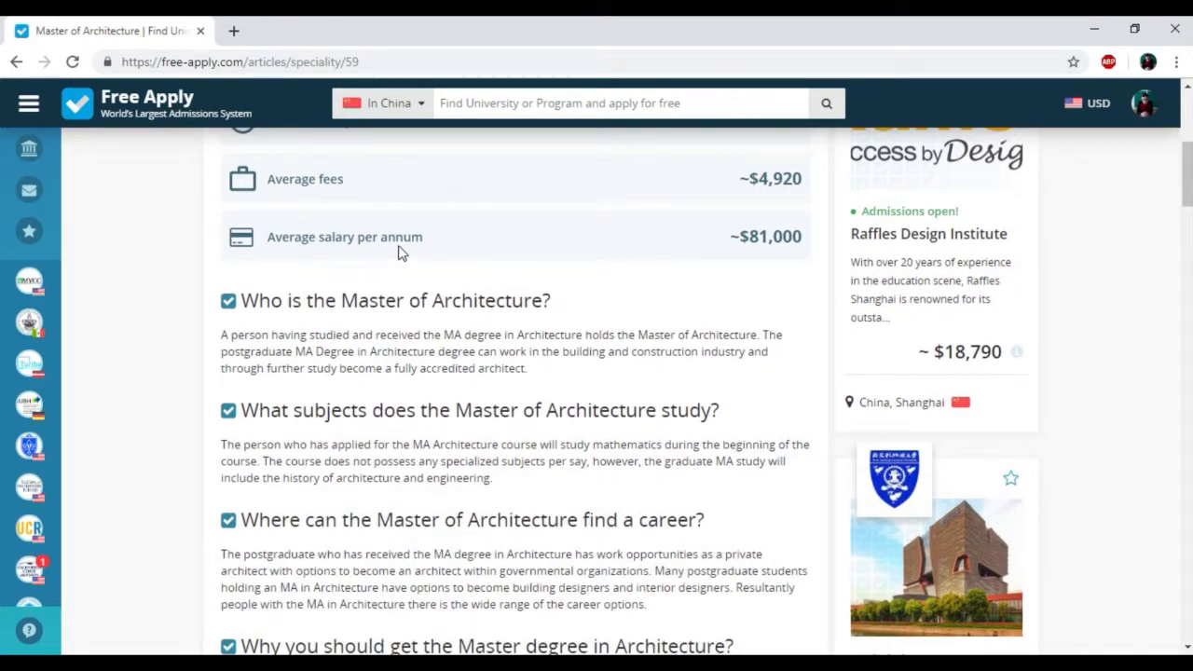
mouse_move(781, 257)
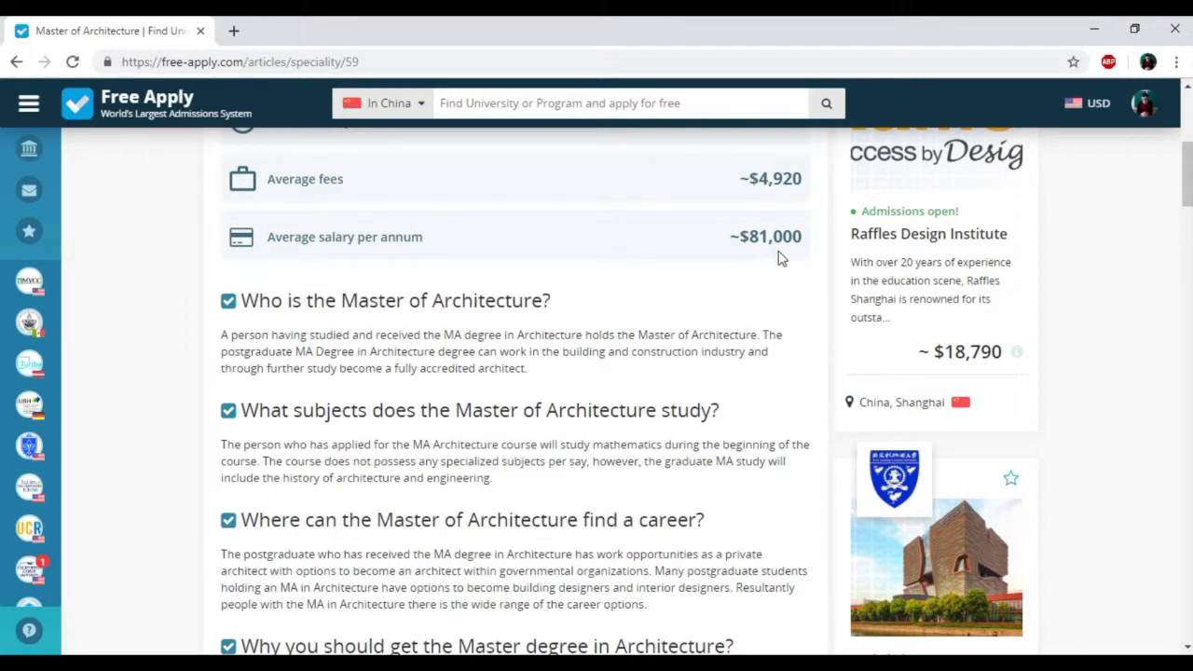
scroll("down", 3)
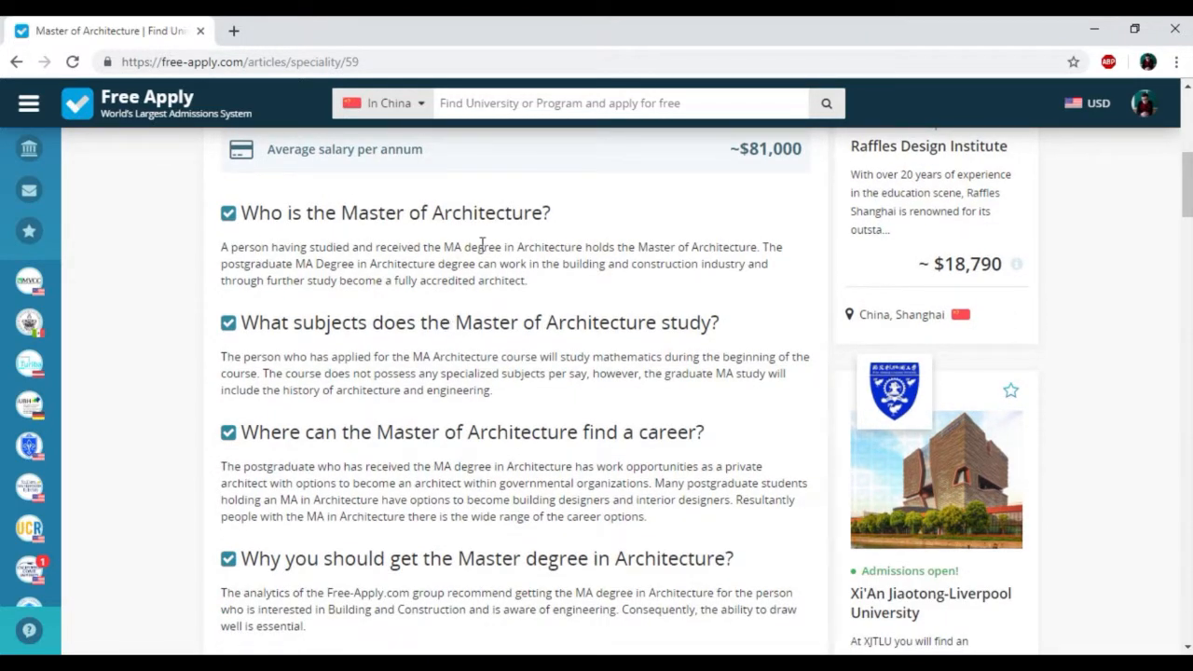
mouse_move(496, 269)
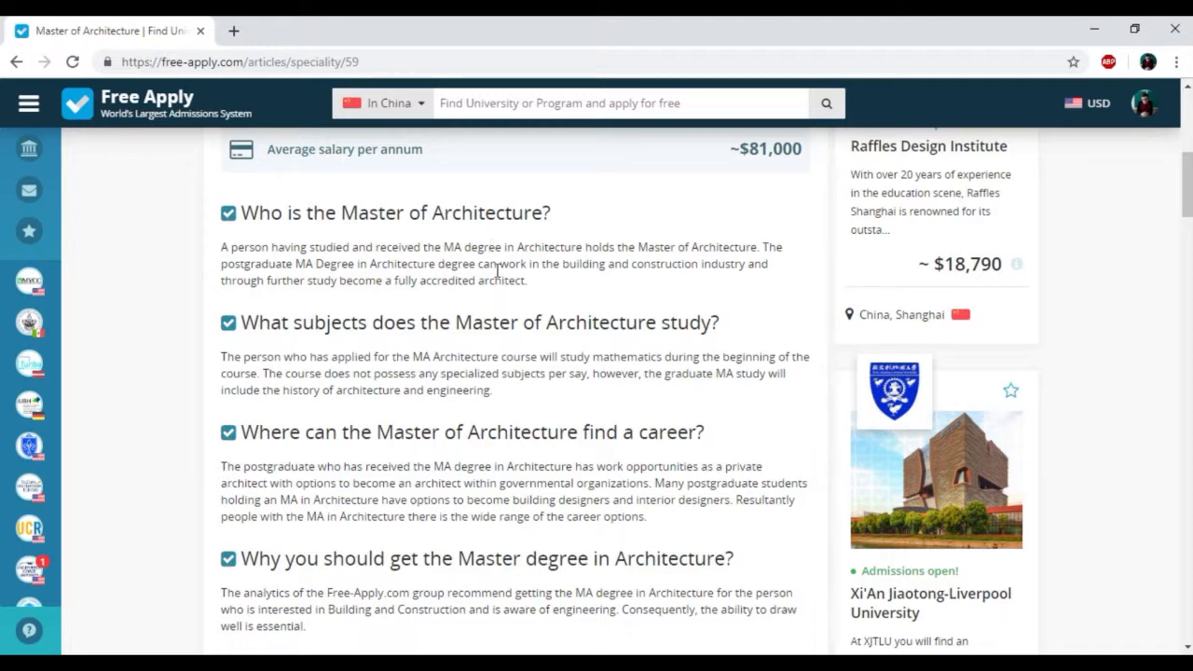
- Bring the country ranking table into view, with China leading at 145 universities
scroll("down", 3)
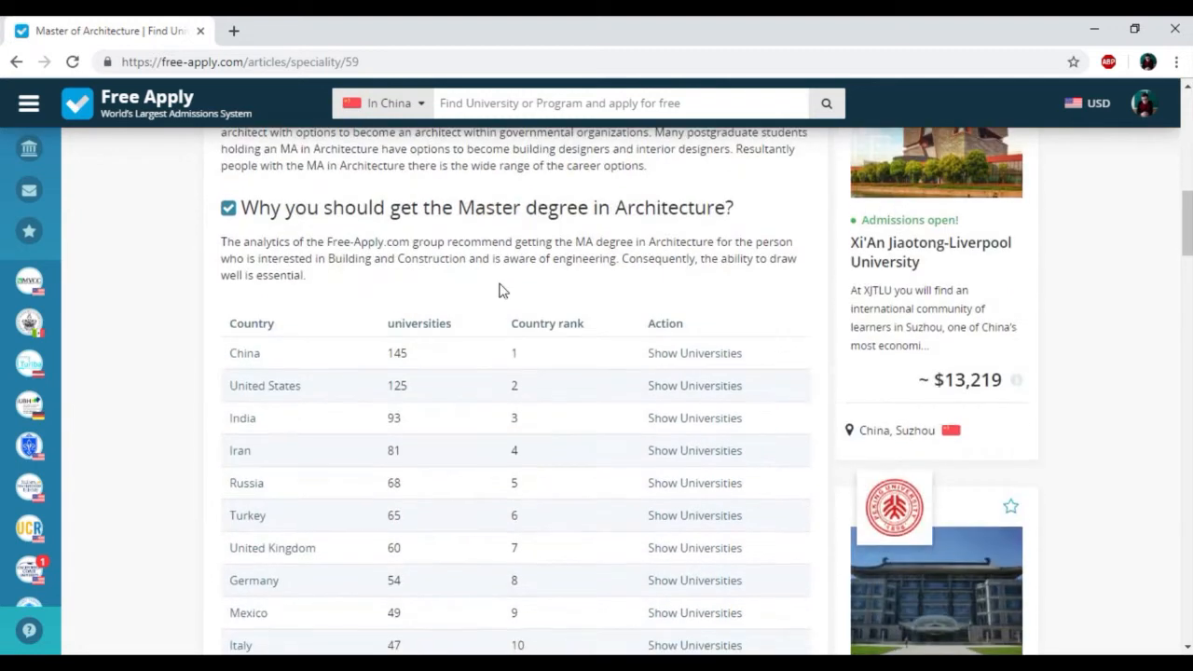
mouse_move(557, 250)
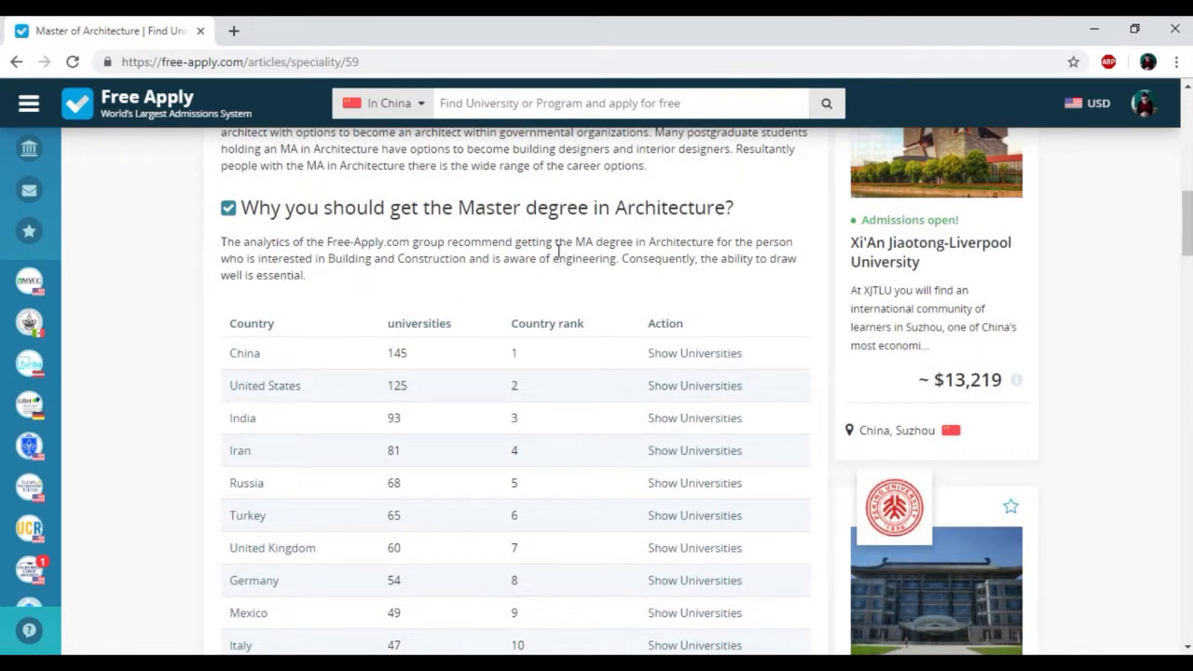
mouse_move(593, 235)
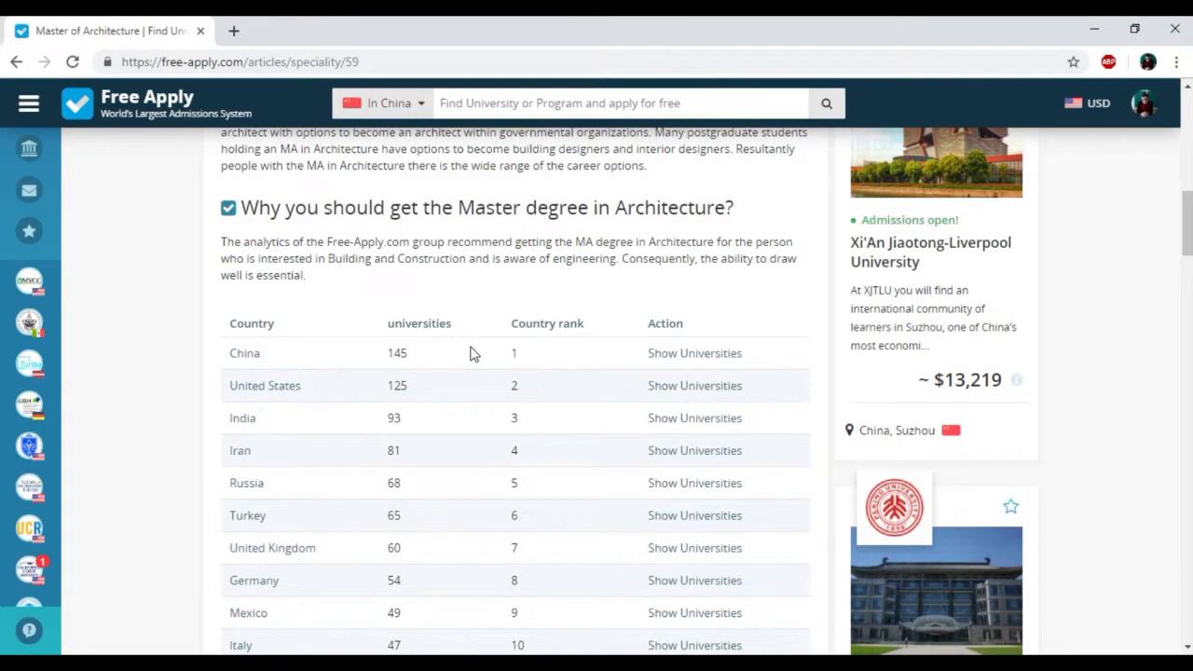
mouse_move(477, 354)
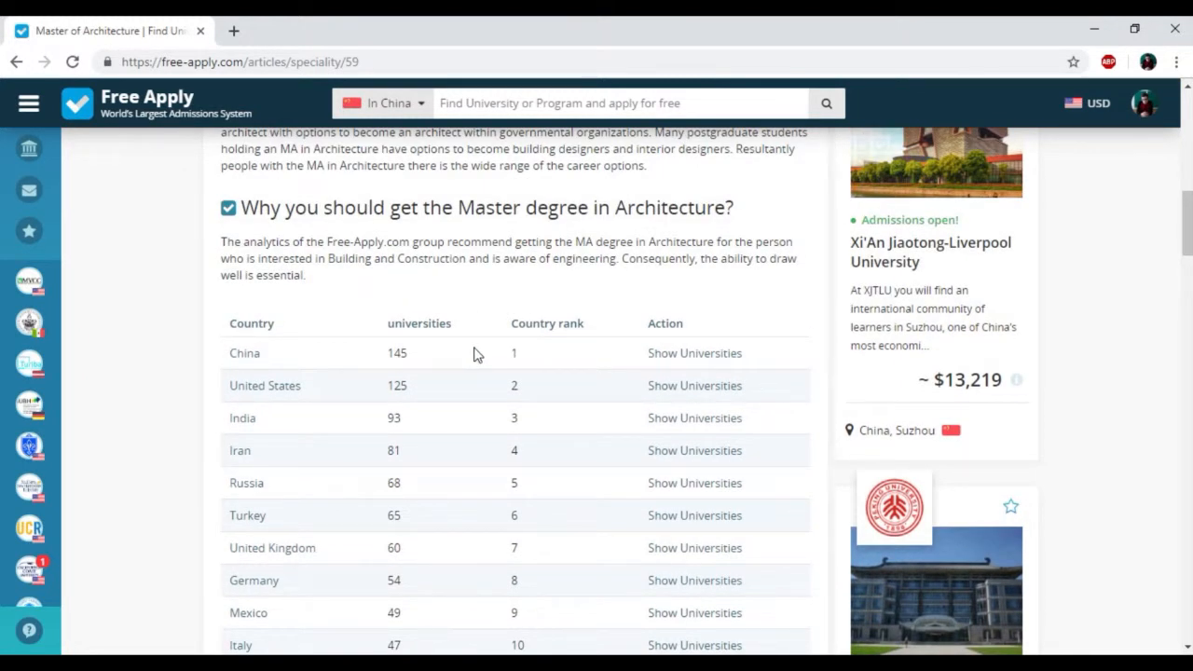
mouse_move(284, 358)
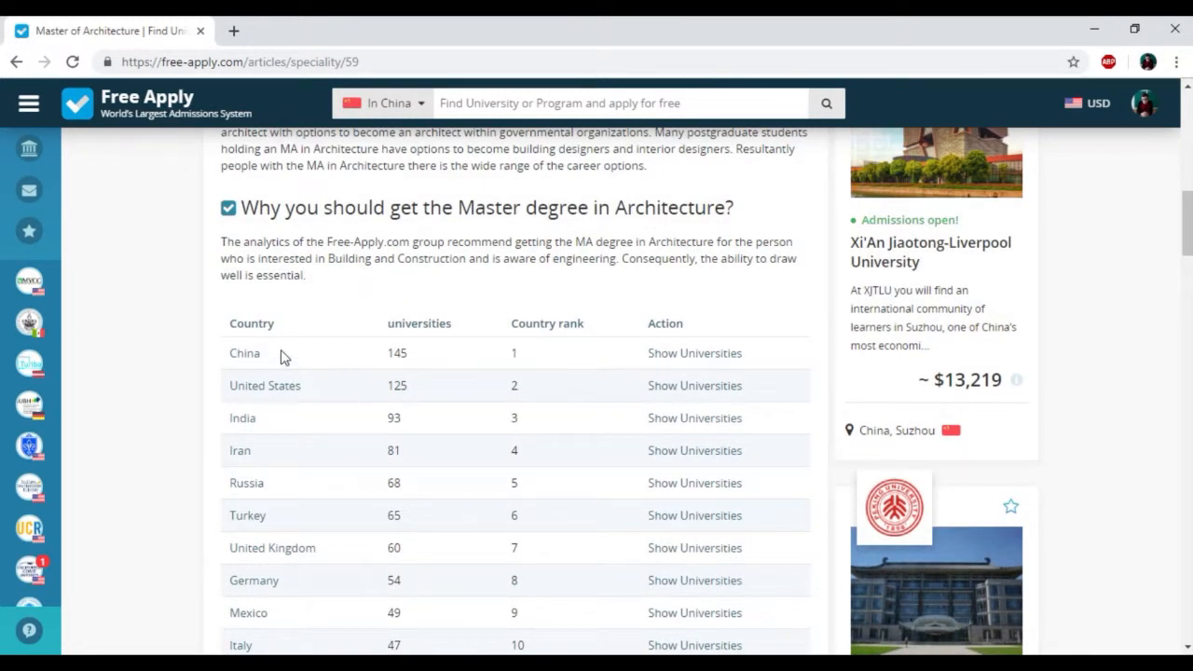
mouse_move(302, 433)
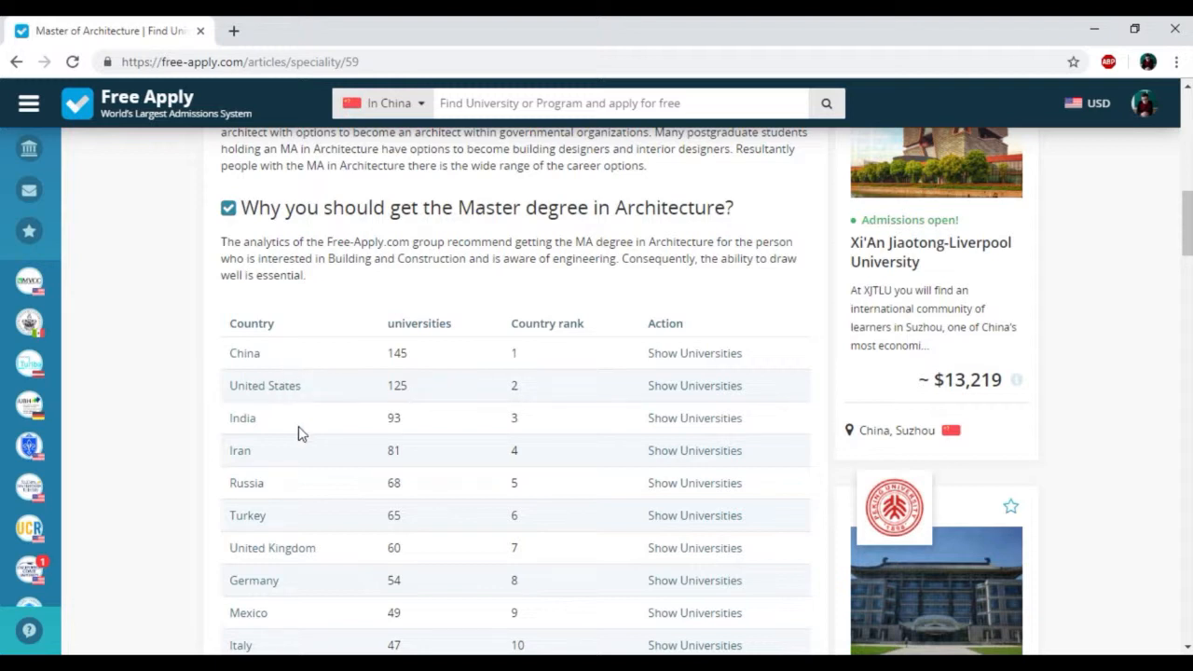
mouse_move(682, 382)
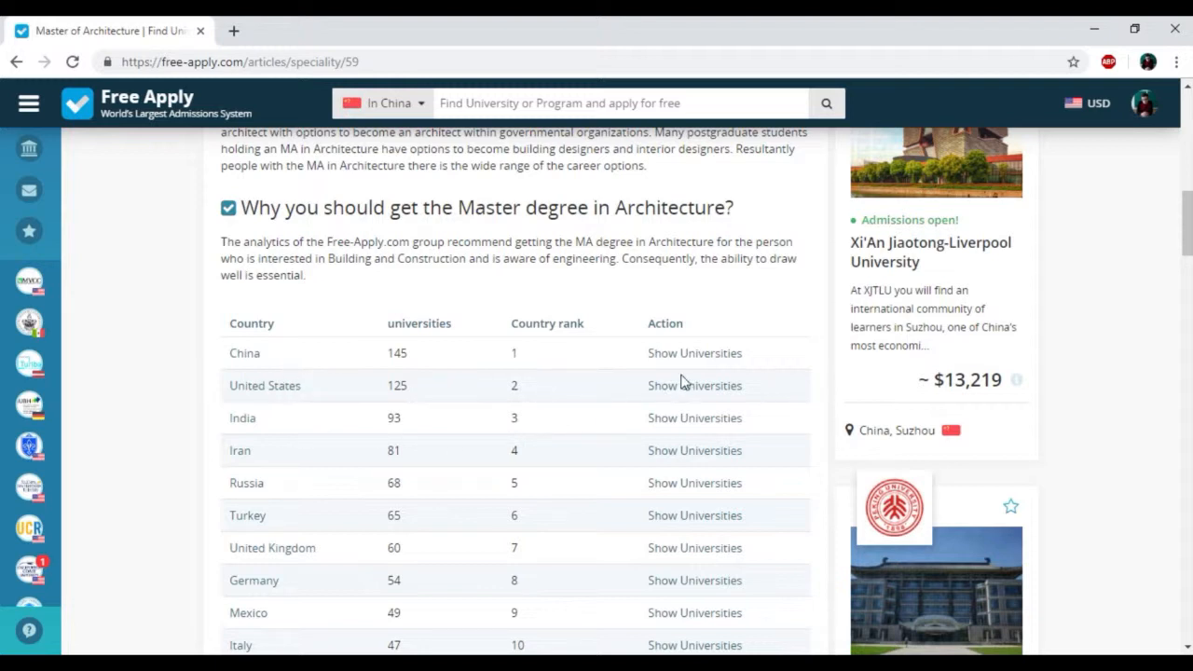
mouse_move(694, 353)
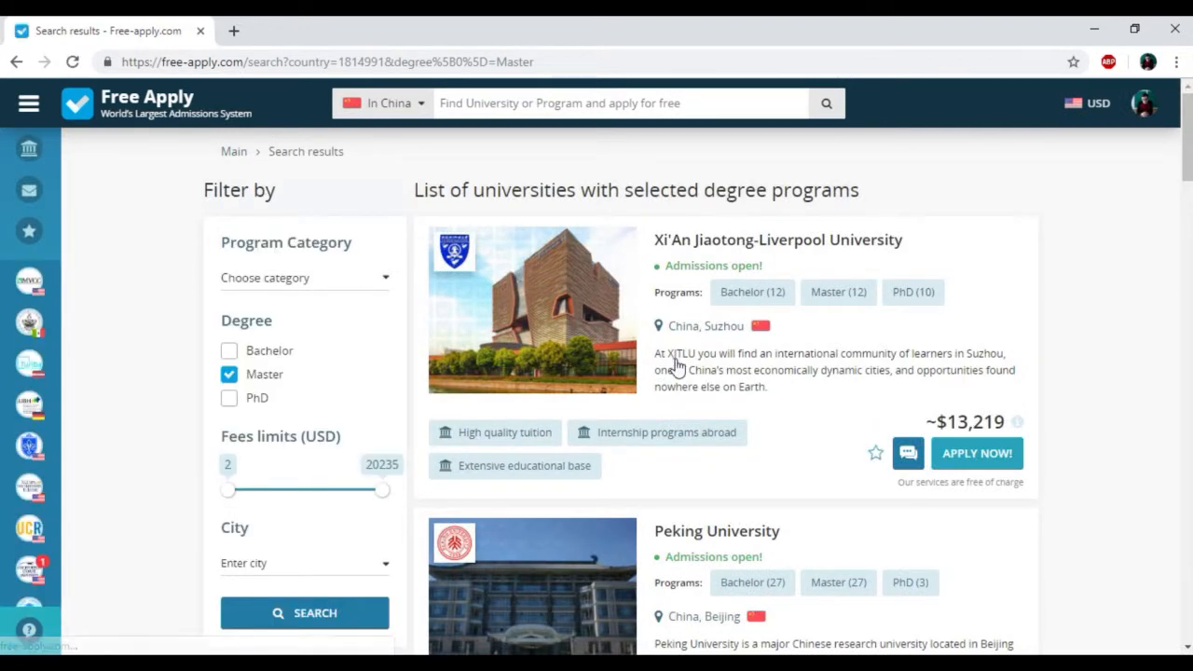
mouse_move(339, 375)
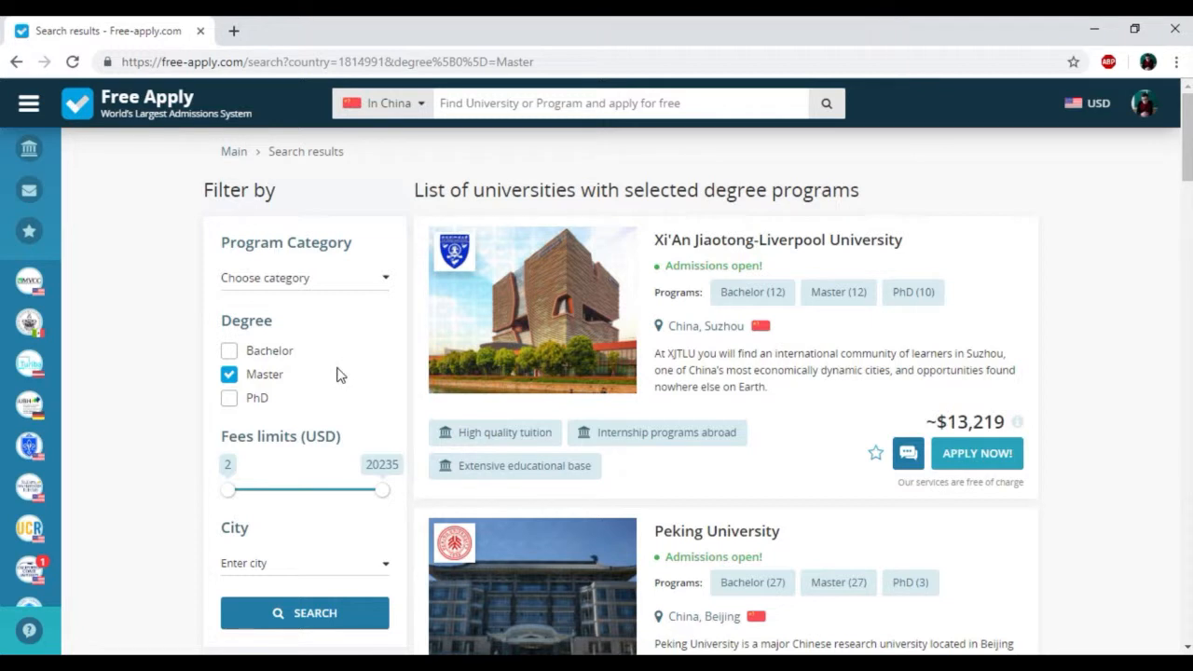
- Raise the minimum fee limit to about 5060 USD so results start with Xi'An Jiaotong-Liverpool University
scroll("down", 3)
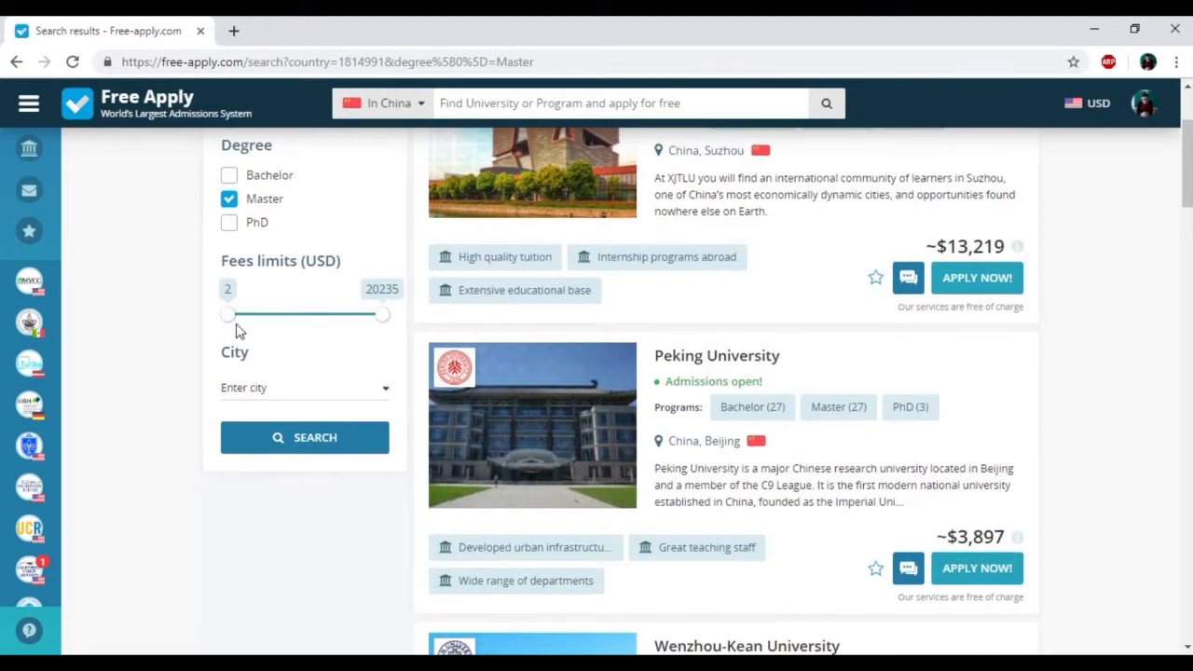
left_click_drag(228, 314, 261, 313)
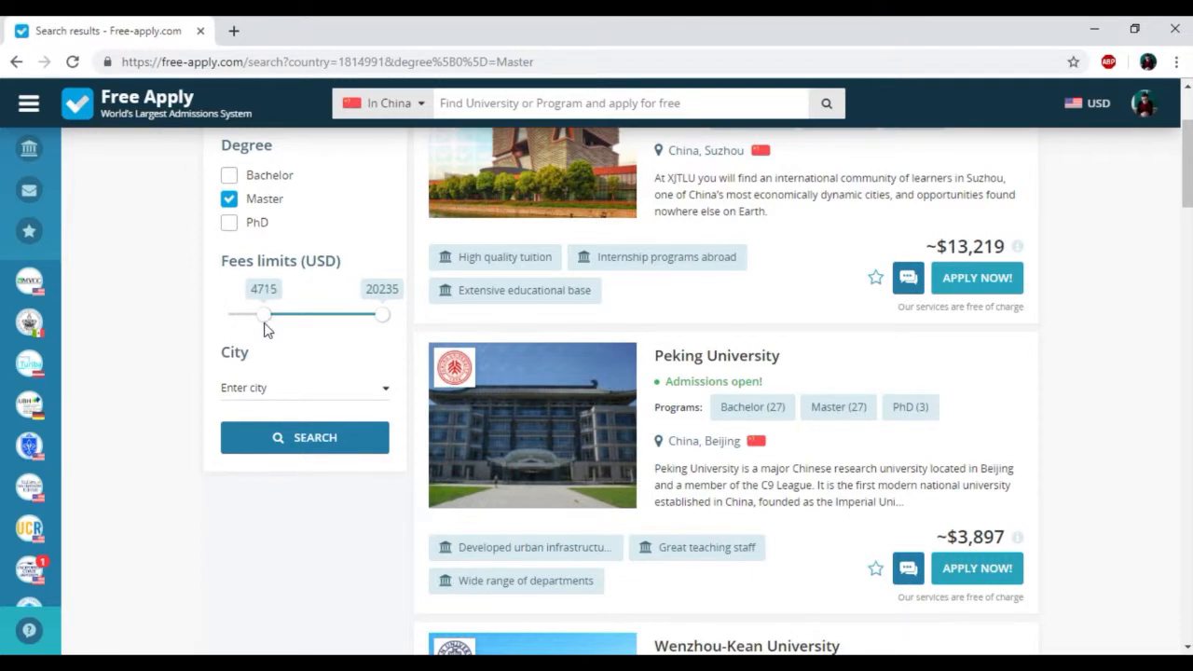
left_click_drag(238, 313, 243, 313)
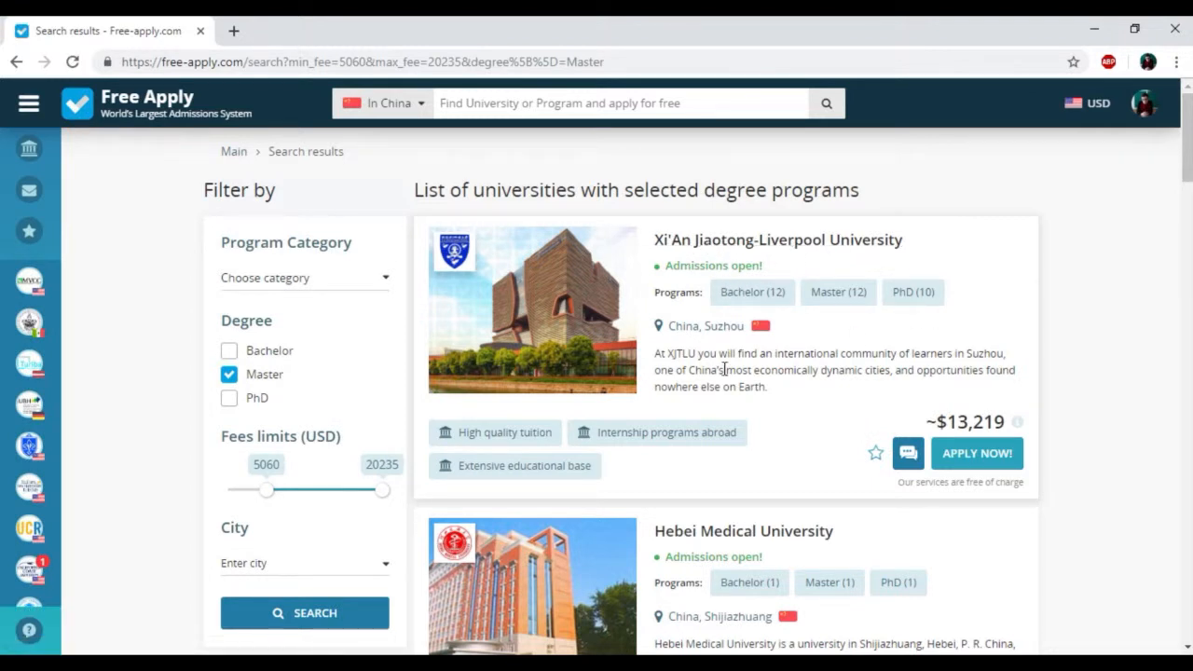
mouse_move(457, 410)
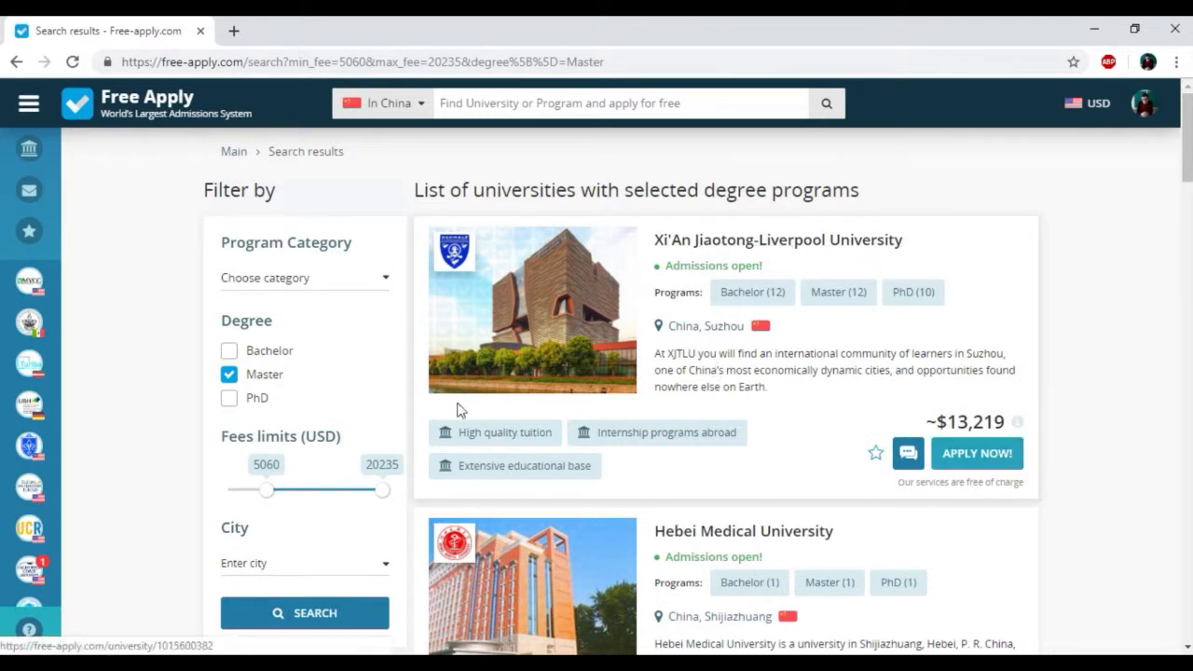
mouse_move(536, 462)
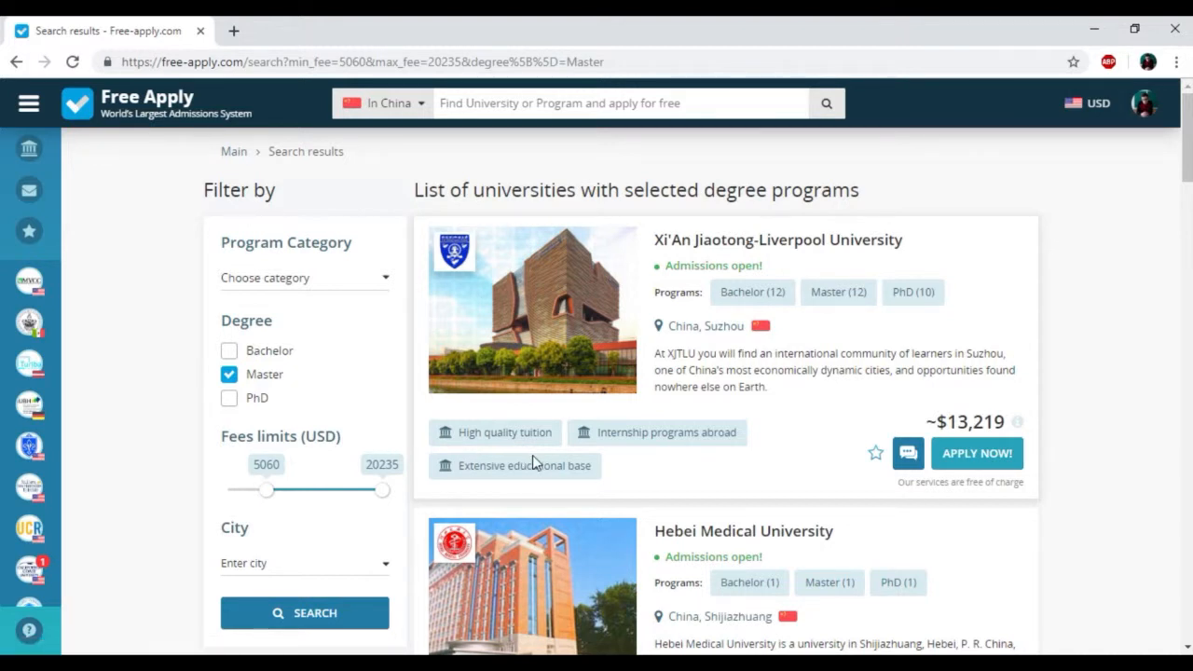
mouse_move(597, 462)
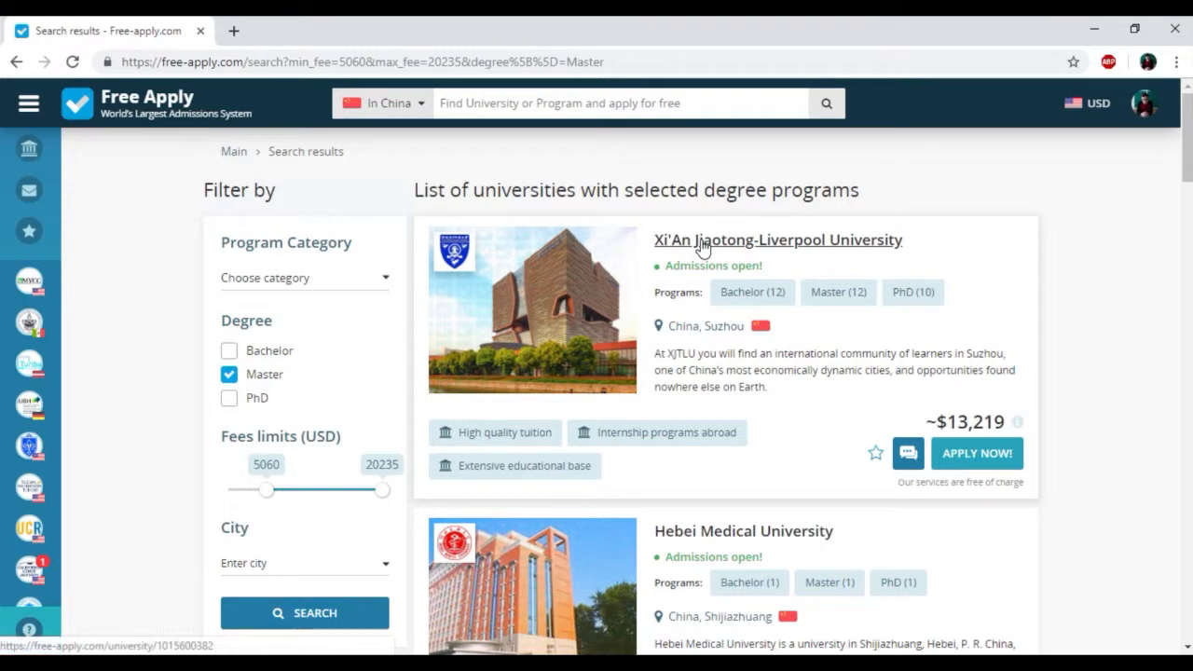
- Open Xi'An Jiaotong-Liverpool University's page and browse its photos and details
left_click(775, 238)
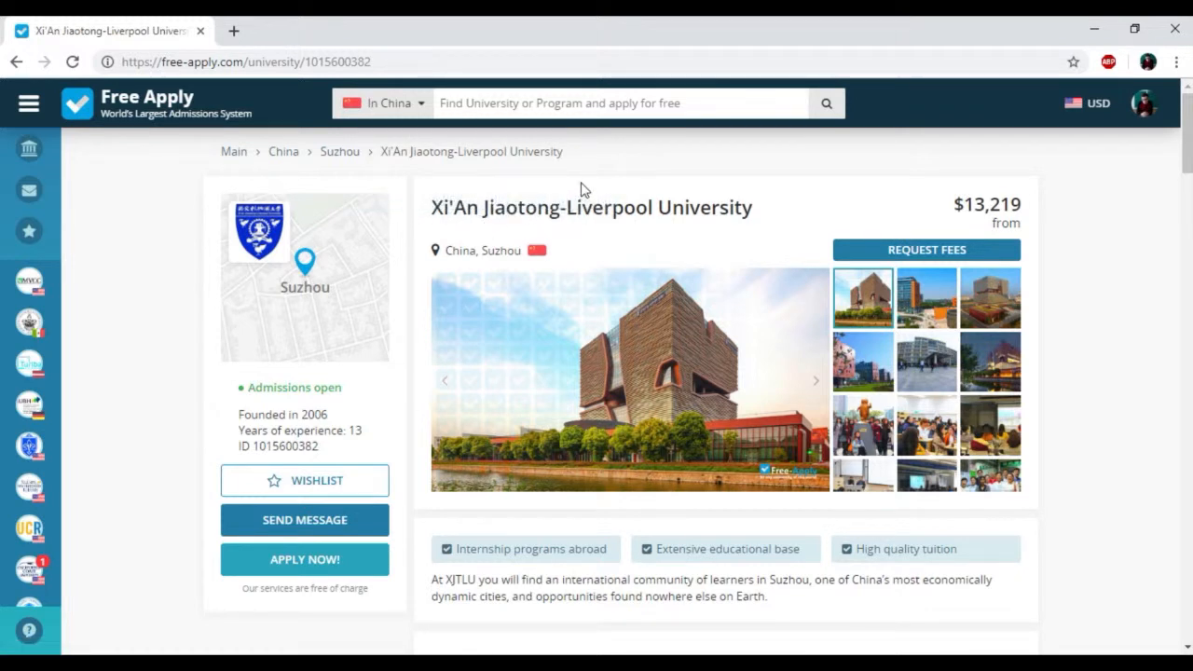
mouse_move(757, 227)
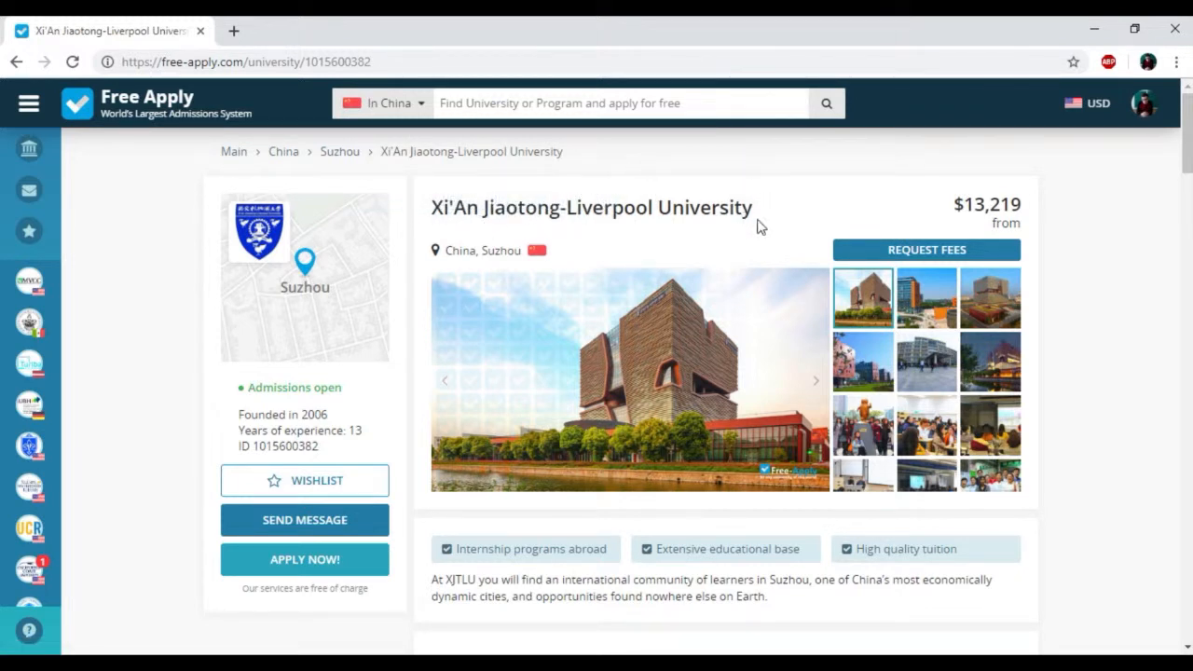
mouse_move(511, 273)
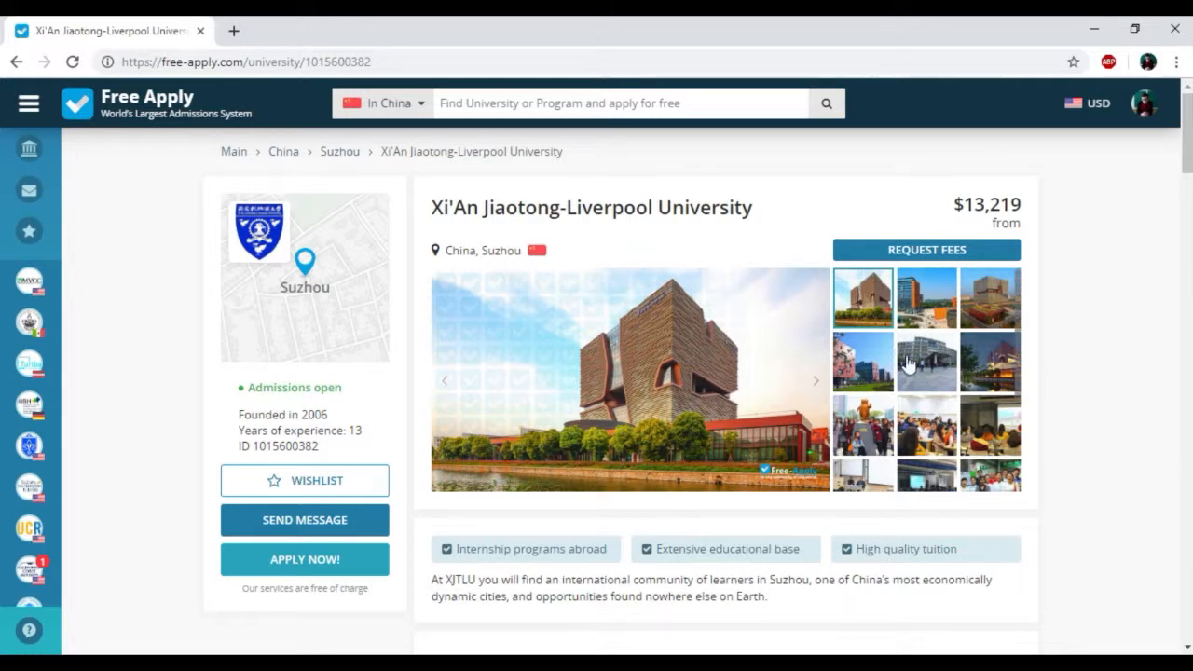
left_click(990, 298)
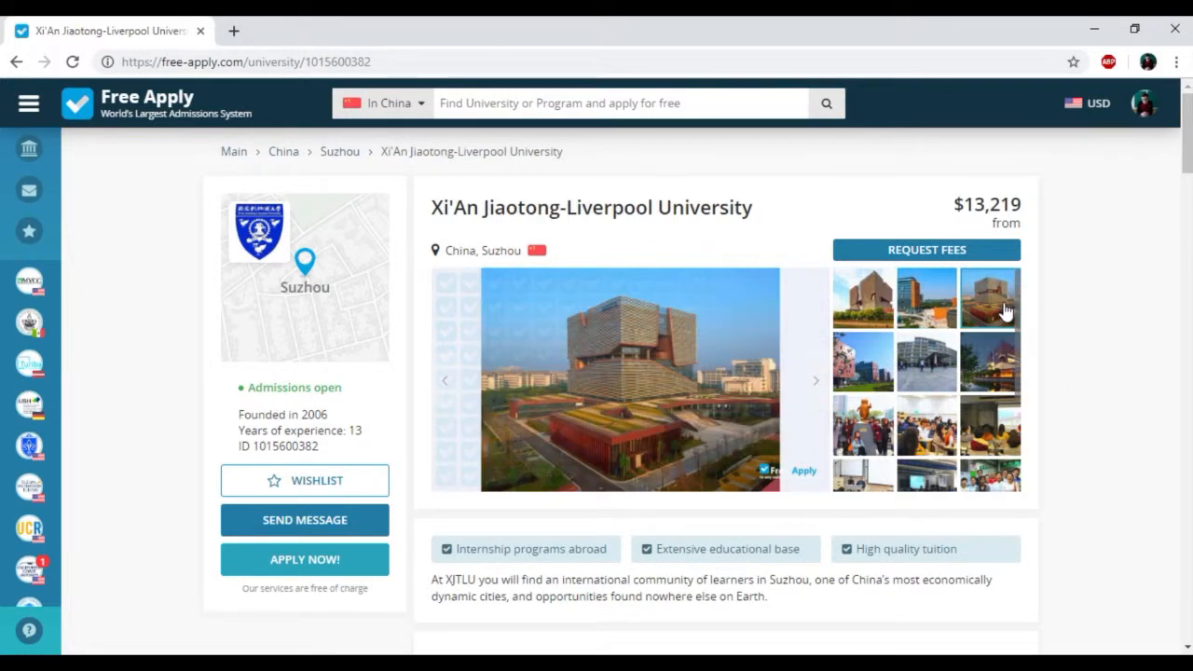
scroll("down", 3)
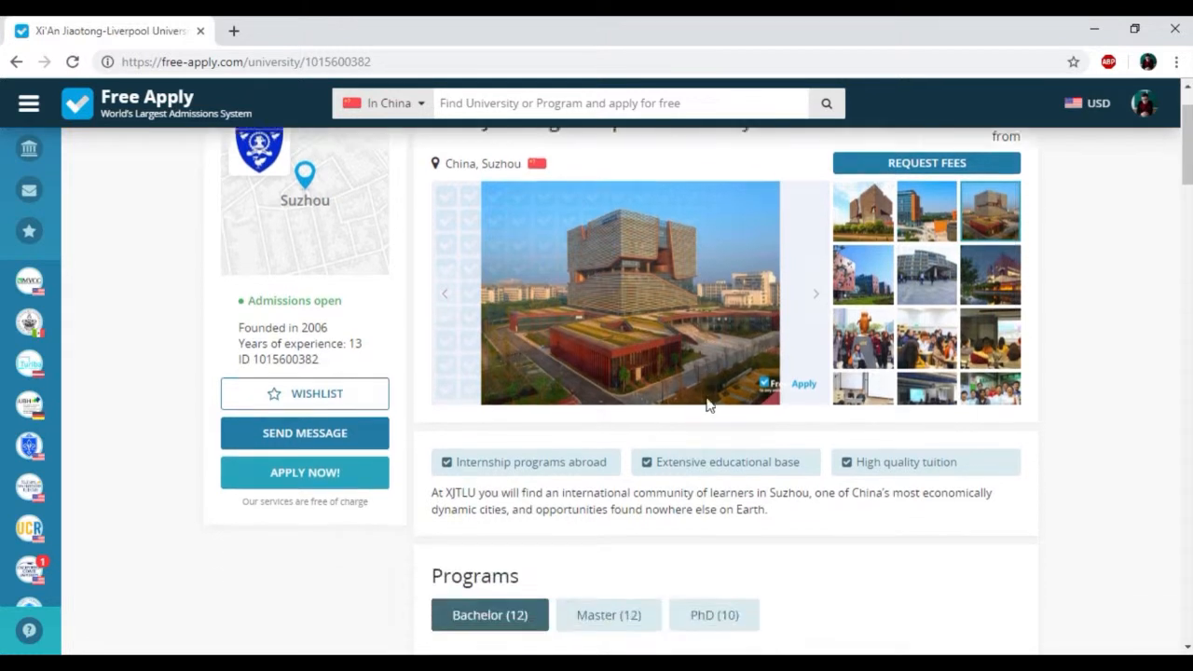
scroll("down", 3)
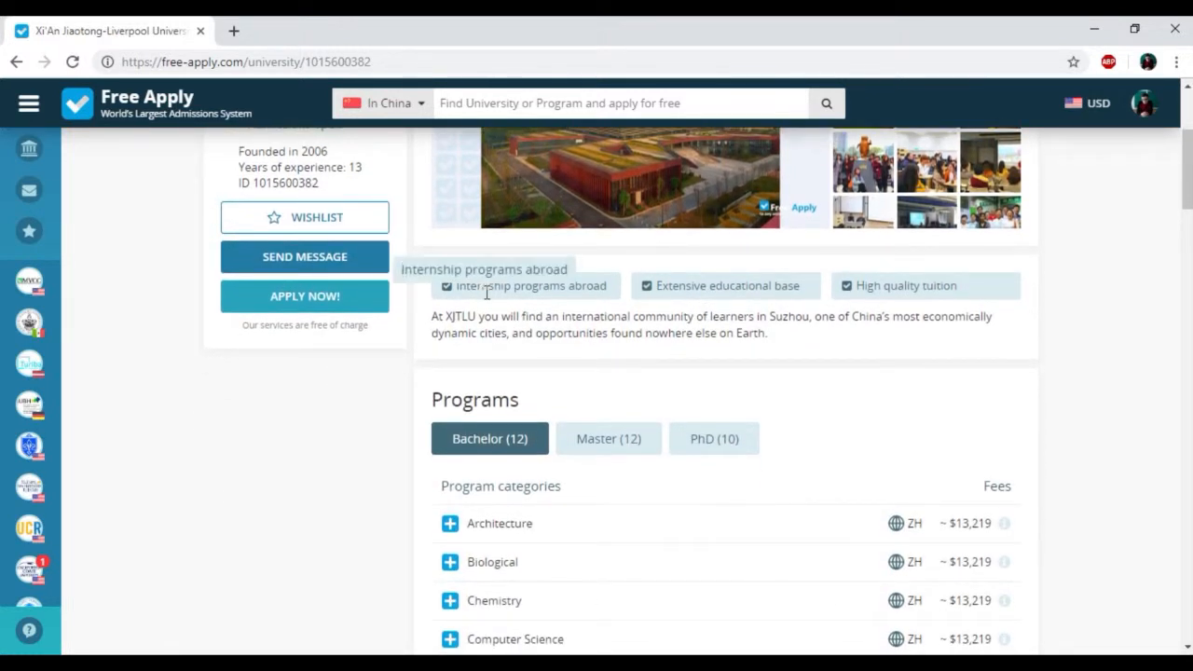
mouse_move(716, 287)
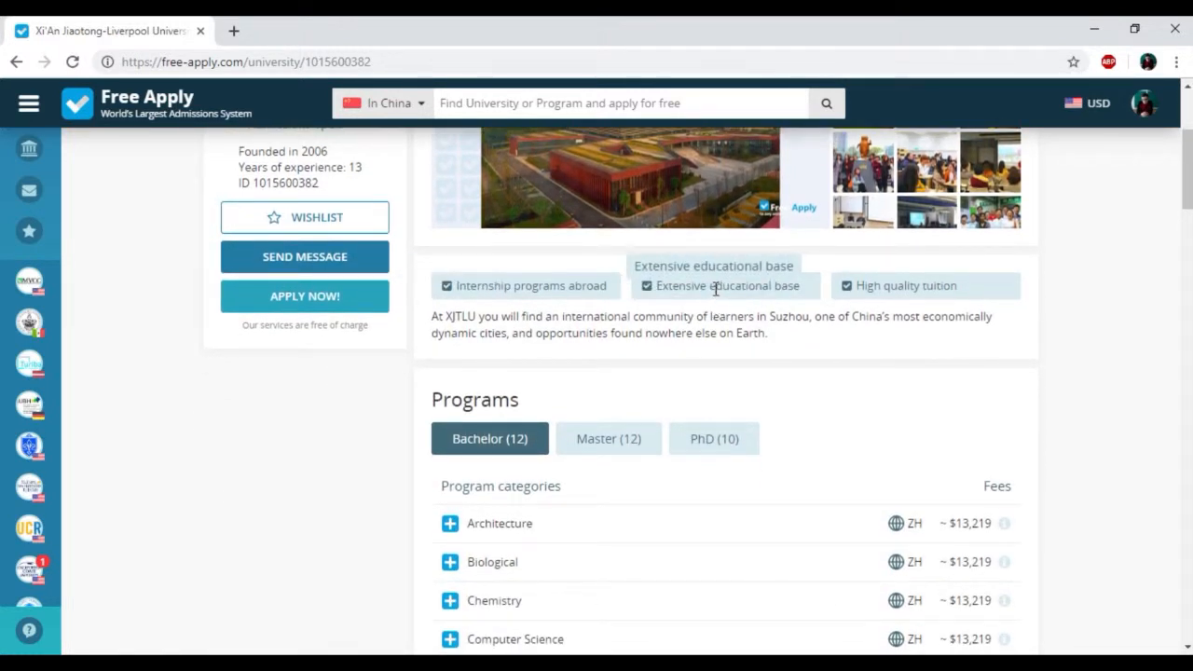
mouse_move(902, 285)
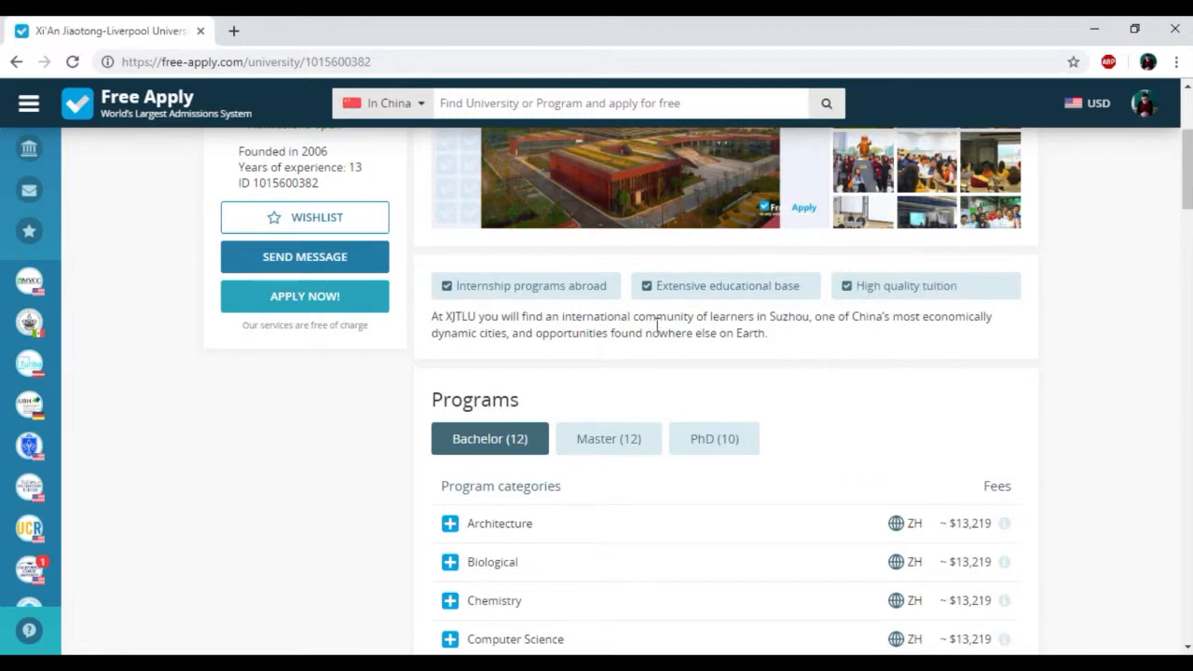
scroll("down", 3)
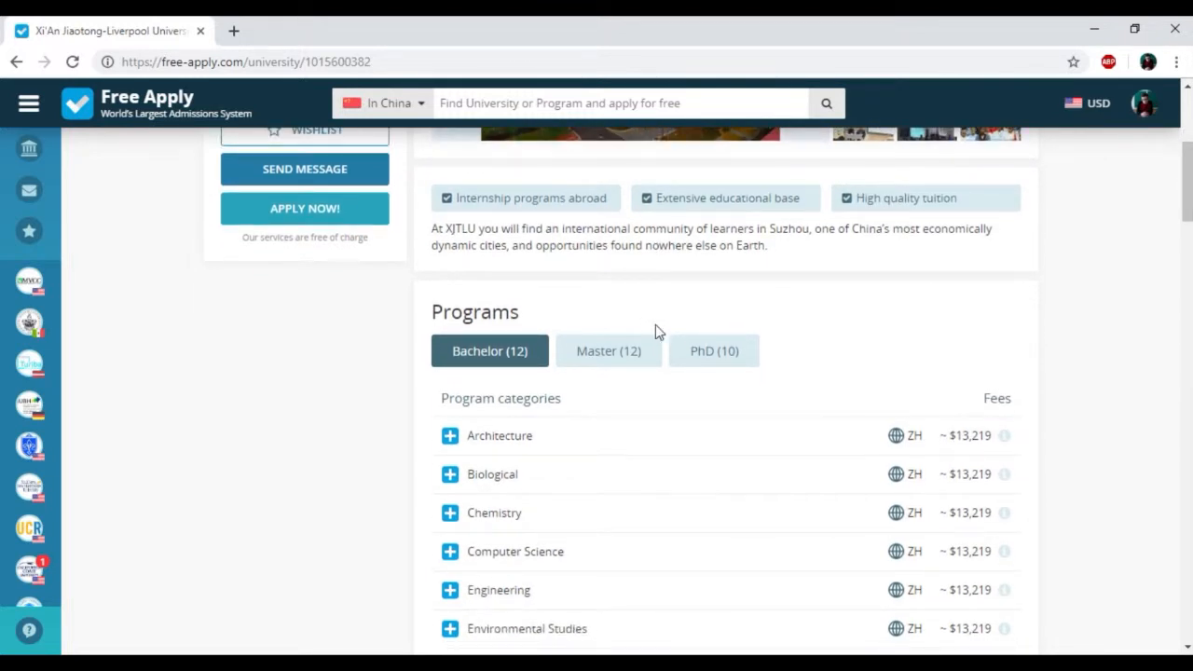
scroll("down", 3)
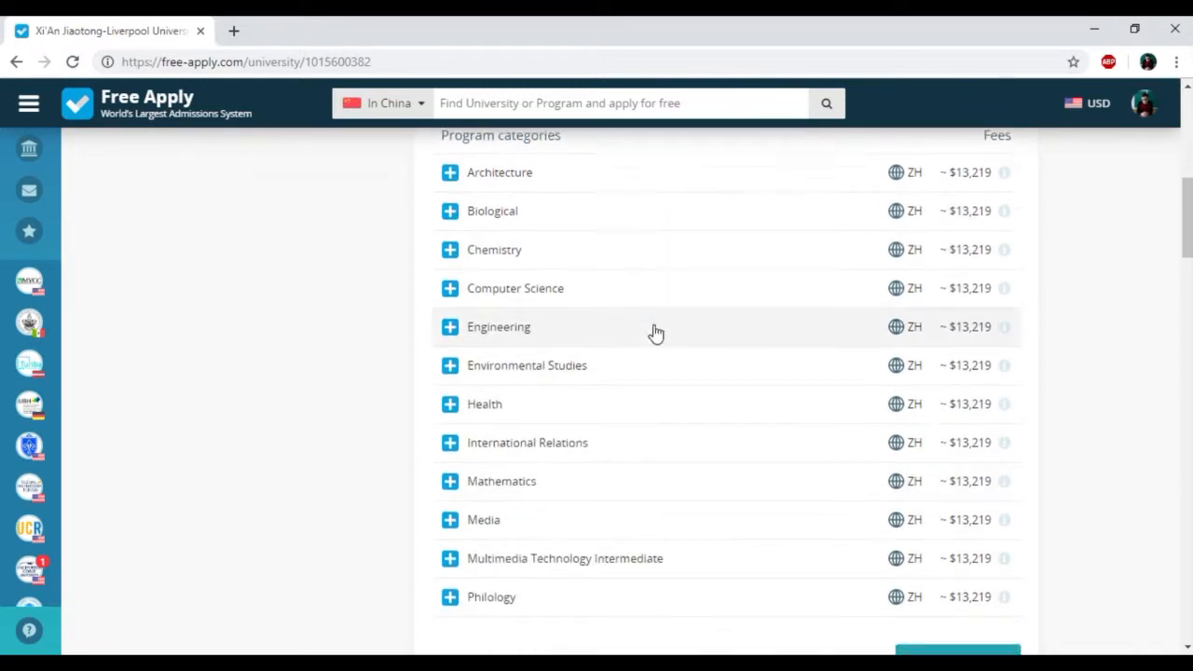
- Show the Master (12) programmes, expand Architecture and tick Master of Architecture
left_click(608, 263)
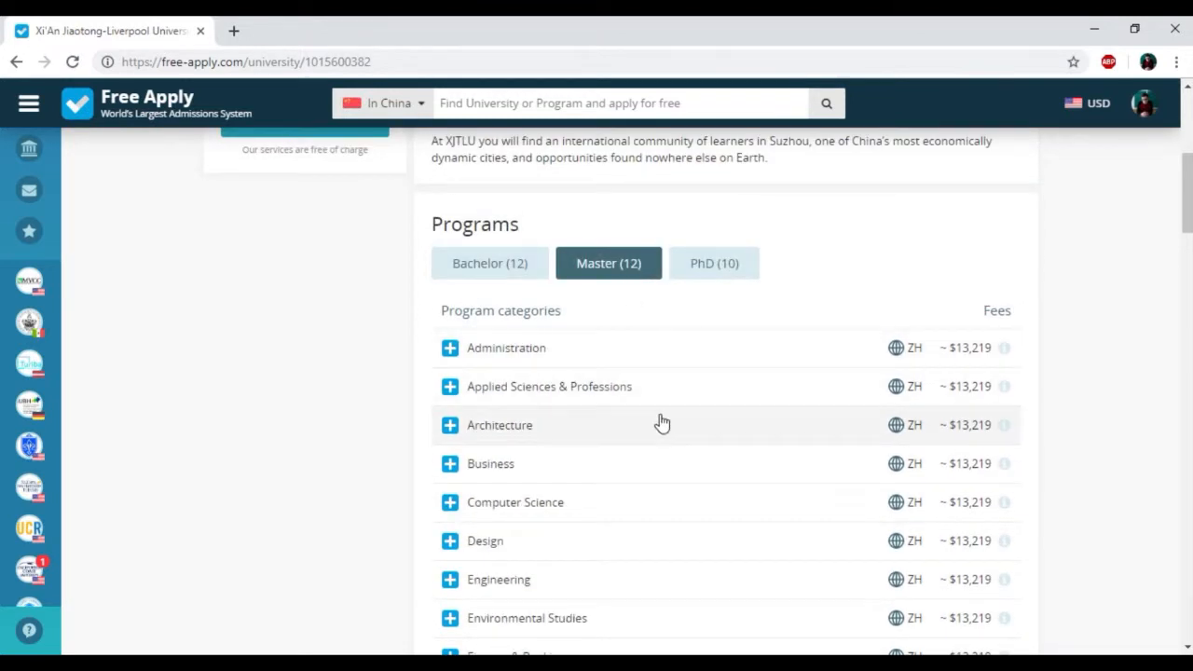
scroll("down", 3)
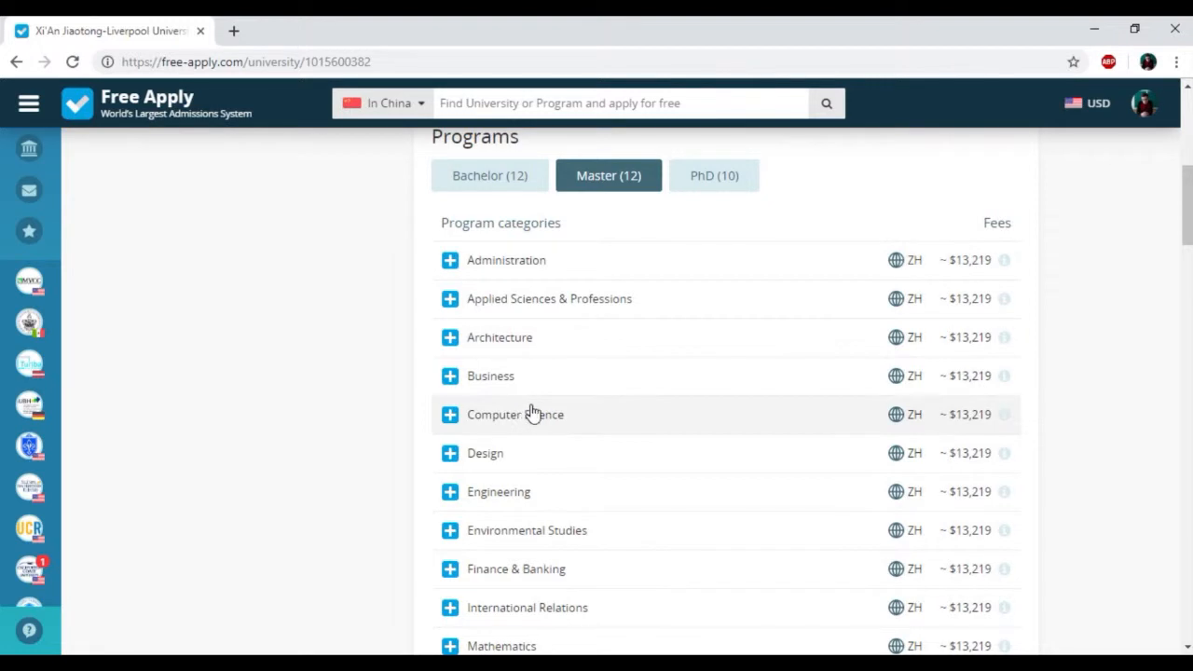
left_click(451, 337)
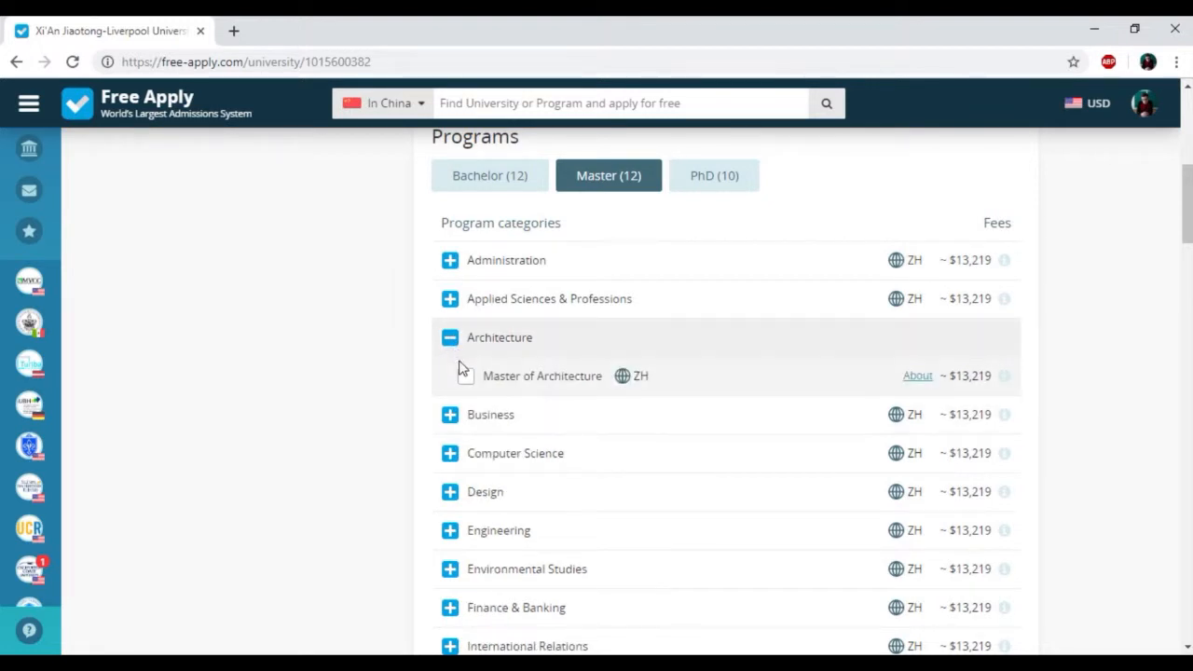
left_click(466, 377)
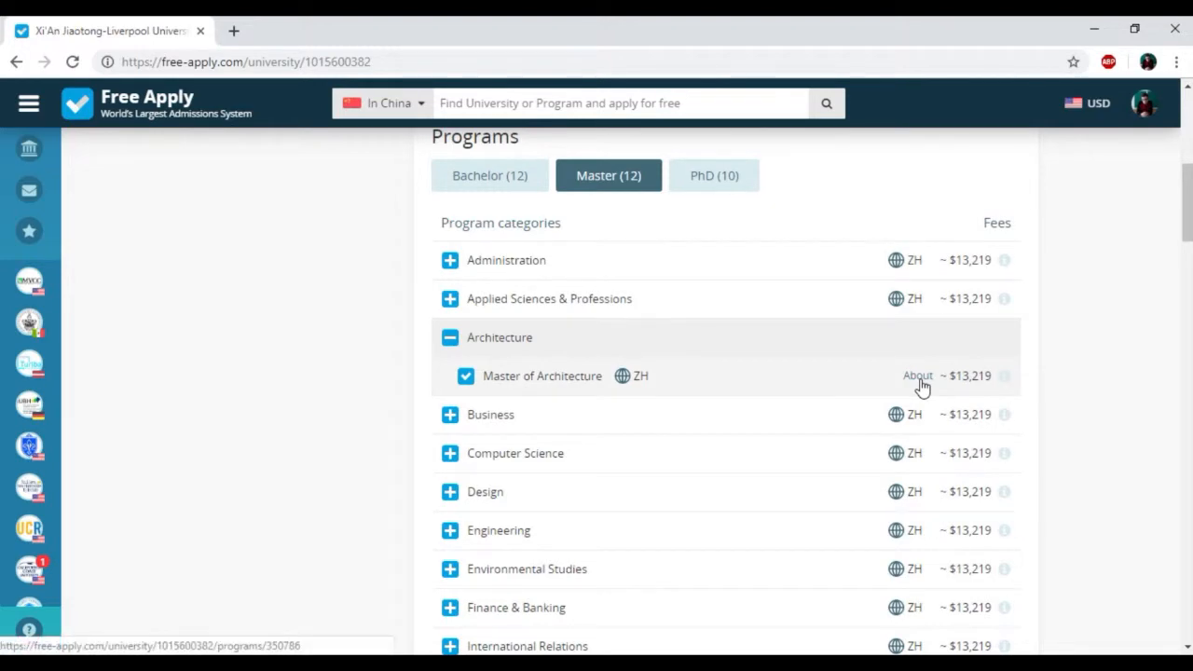
- Open the Master of Architecture program details: Chinese instruction, 2 years full time, deadlines and documents
left_click(918, 376)
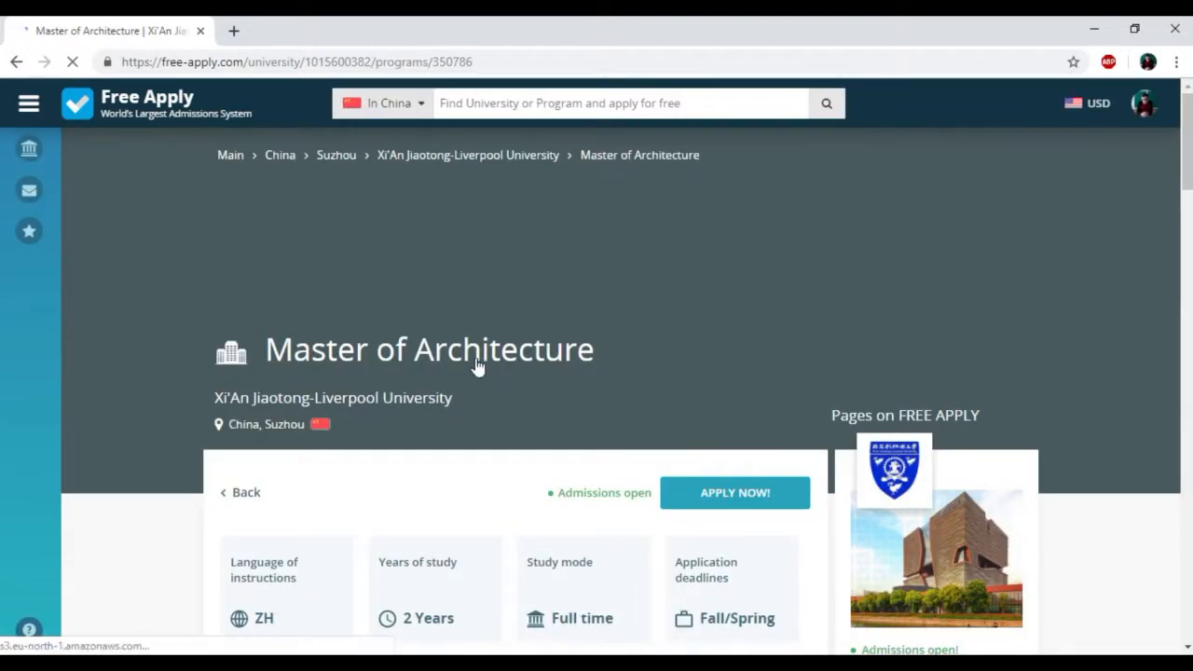
scroll("down", 3)
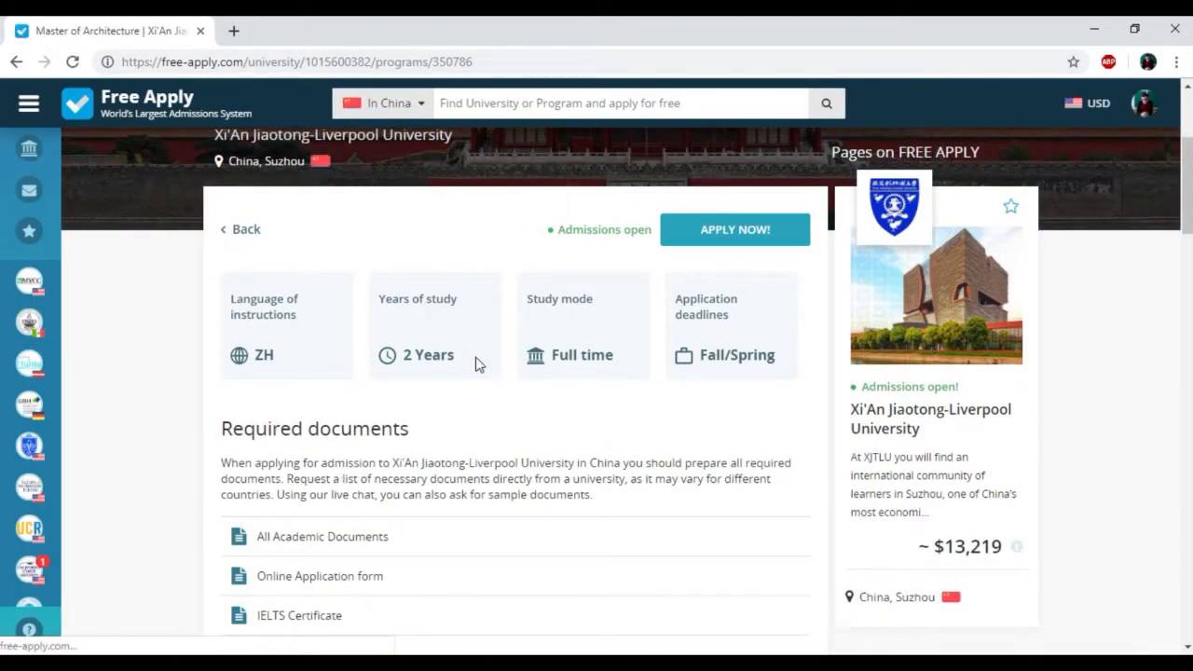
mouse_move(264, 354)
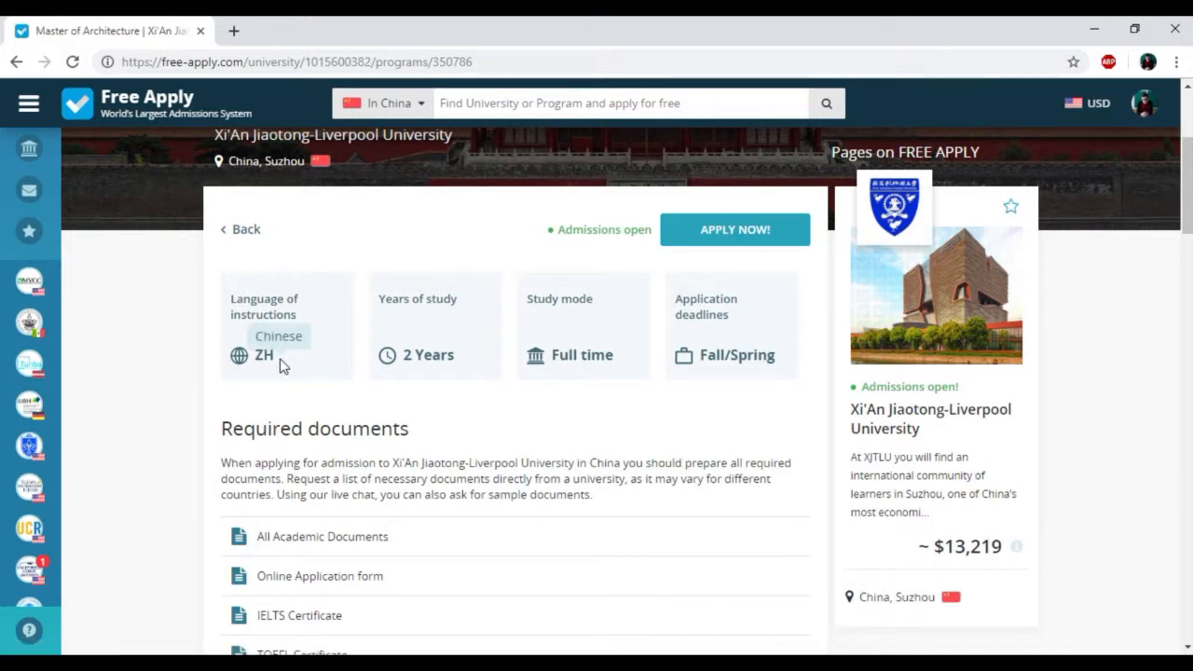
mouse_move(440, 358)
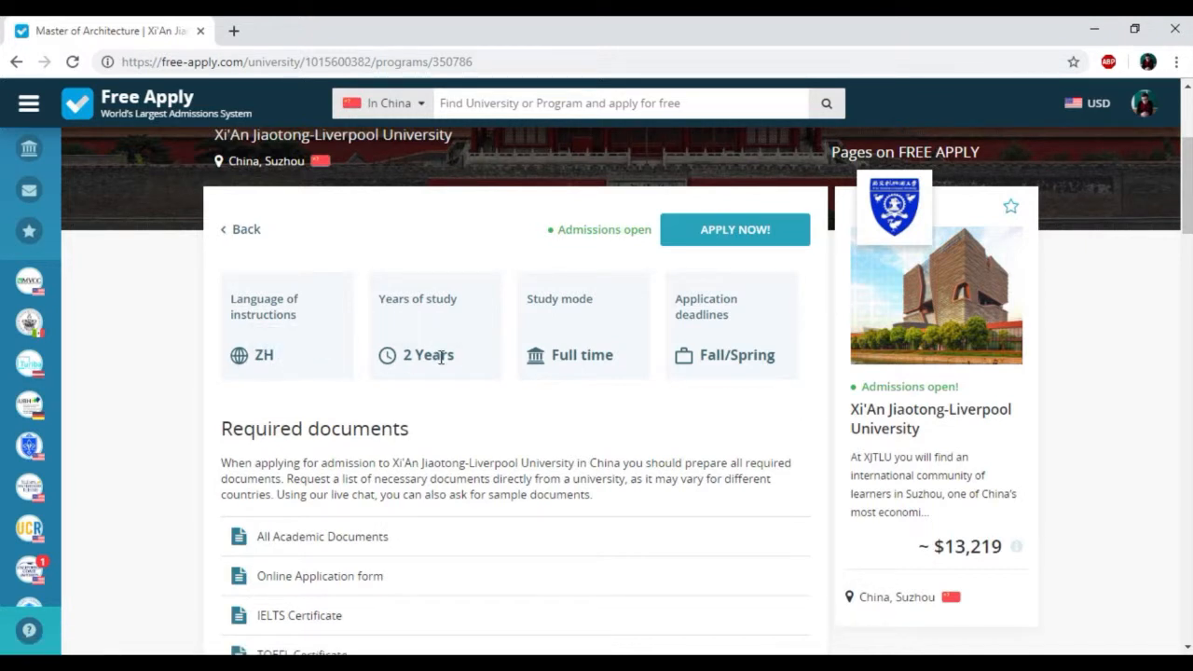
mouse_move(717, 334)
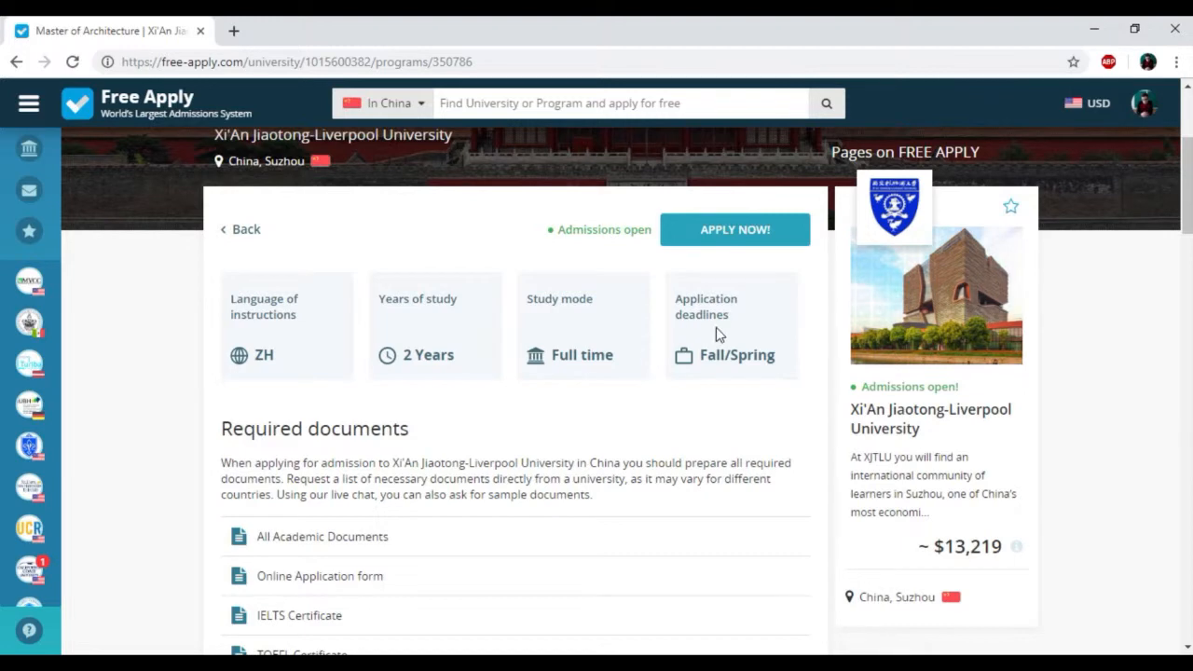
scroll("down", 3)
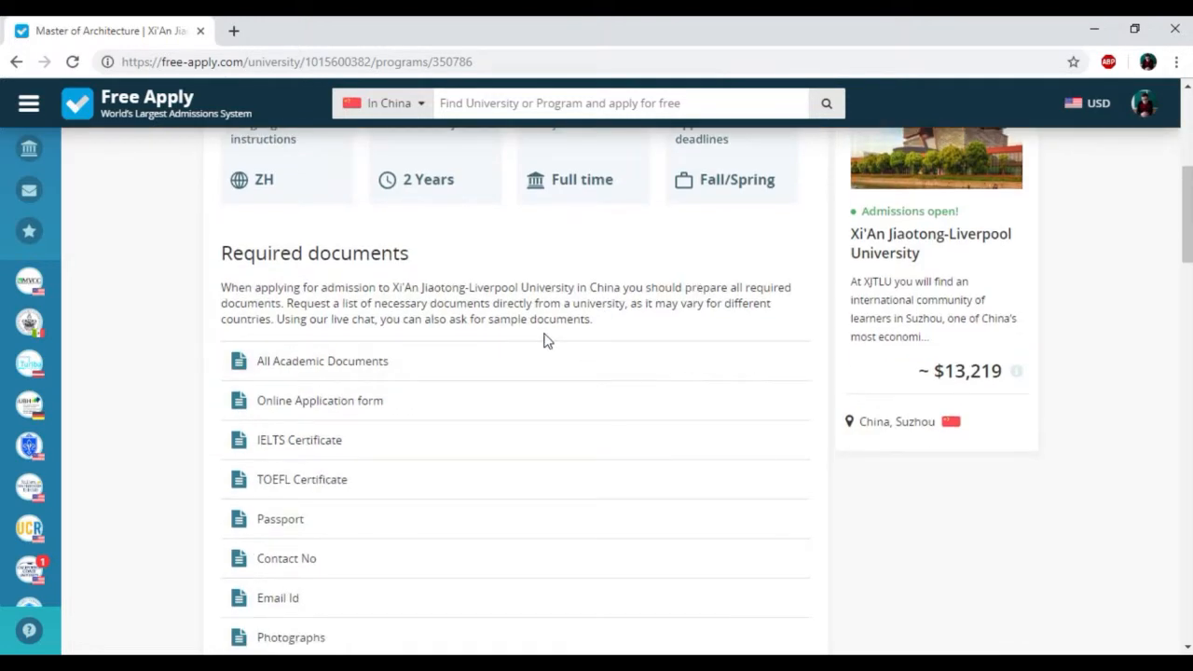
mouse_move(551, 340)
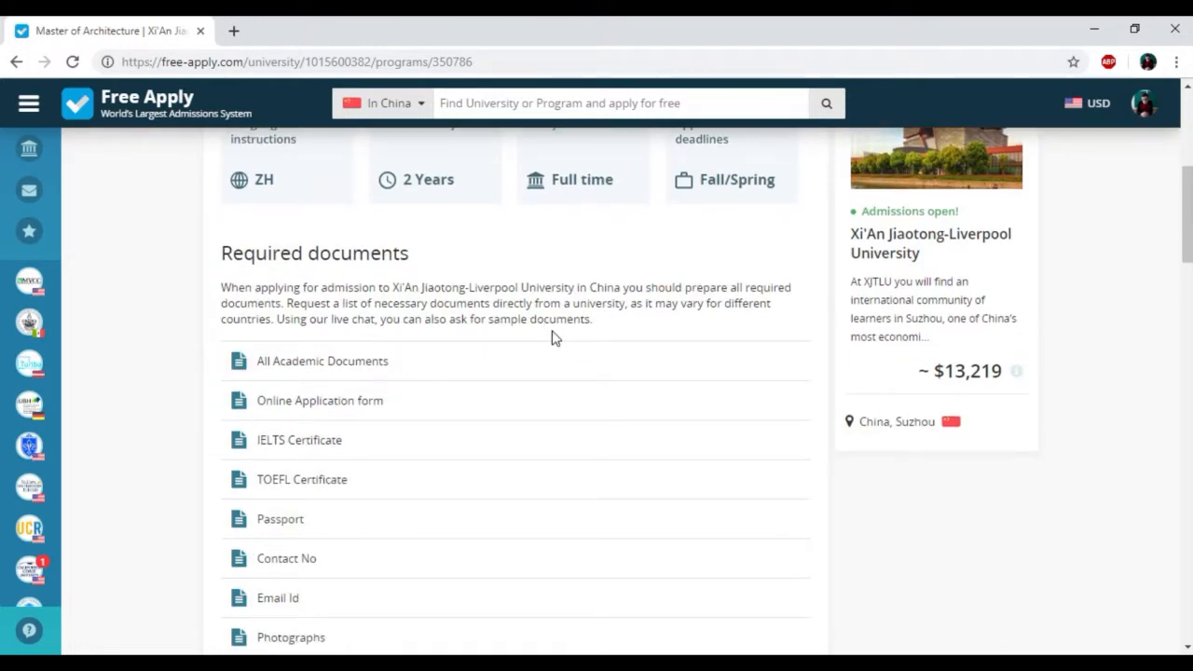
scroll("down", 3)
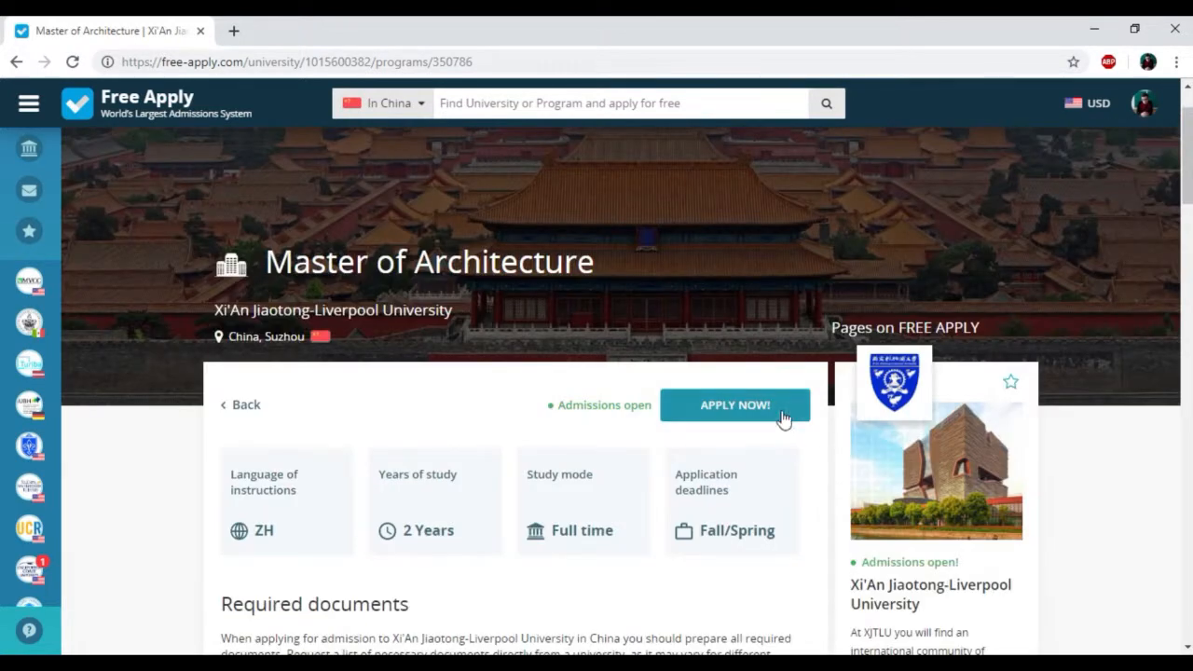
- Start a request form, add Master of Design under the Design category, and continue to recommended questions
left_click(735, 404)
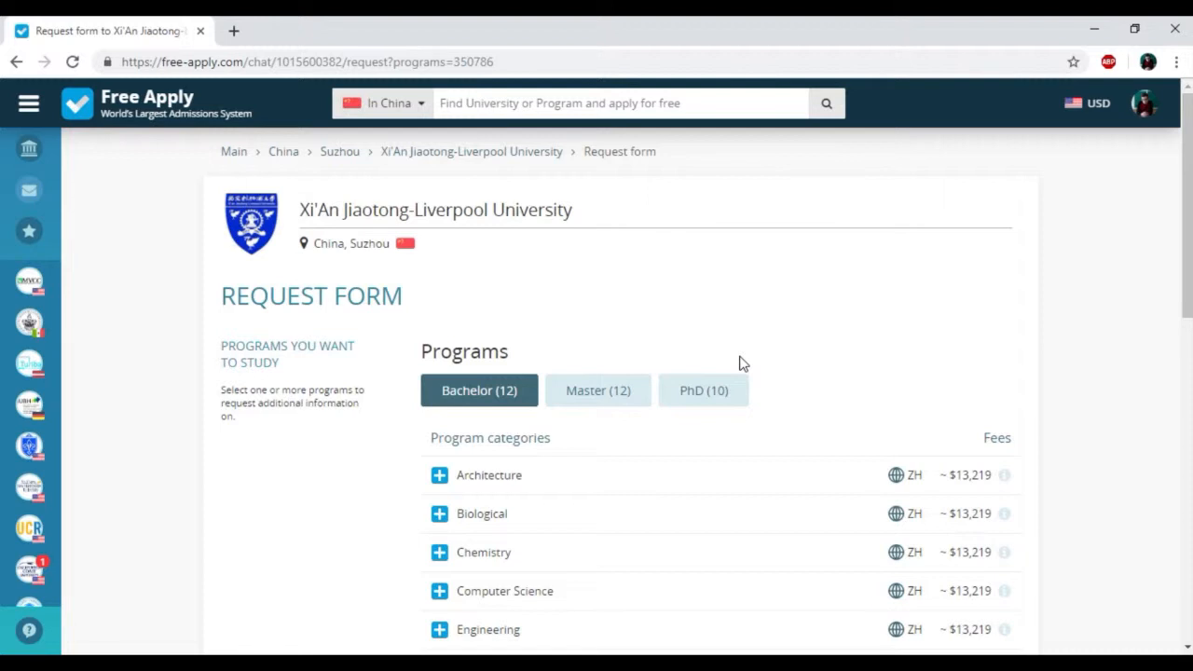
left_click(596, 390)
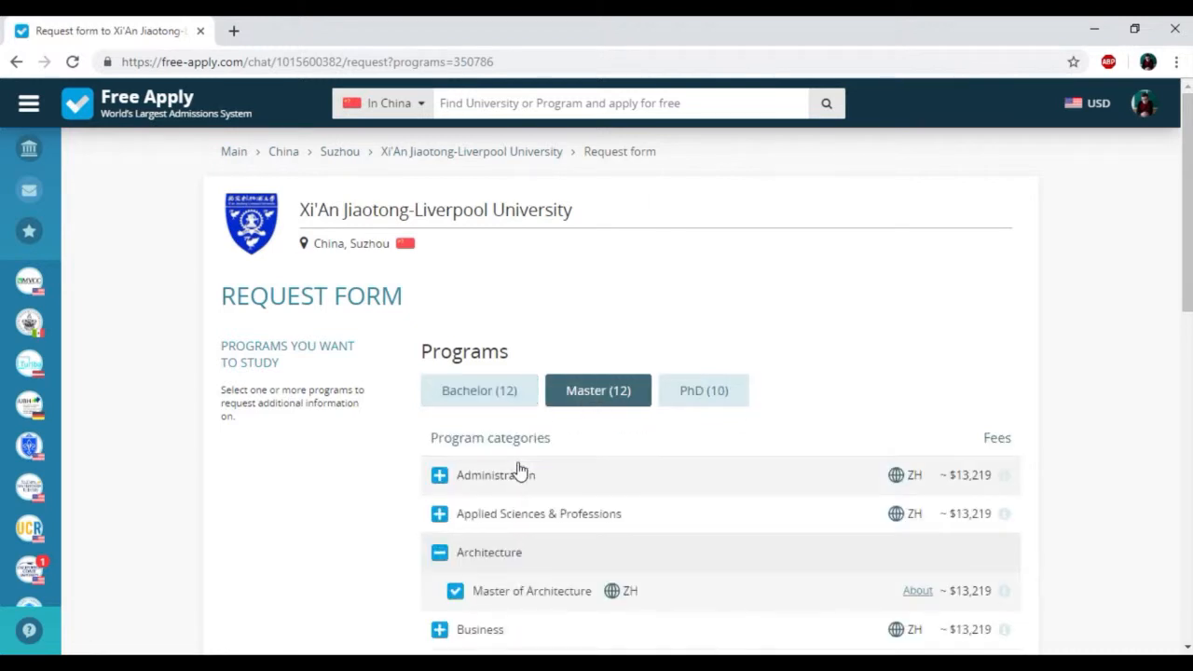
scroll("down", 3)
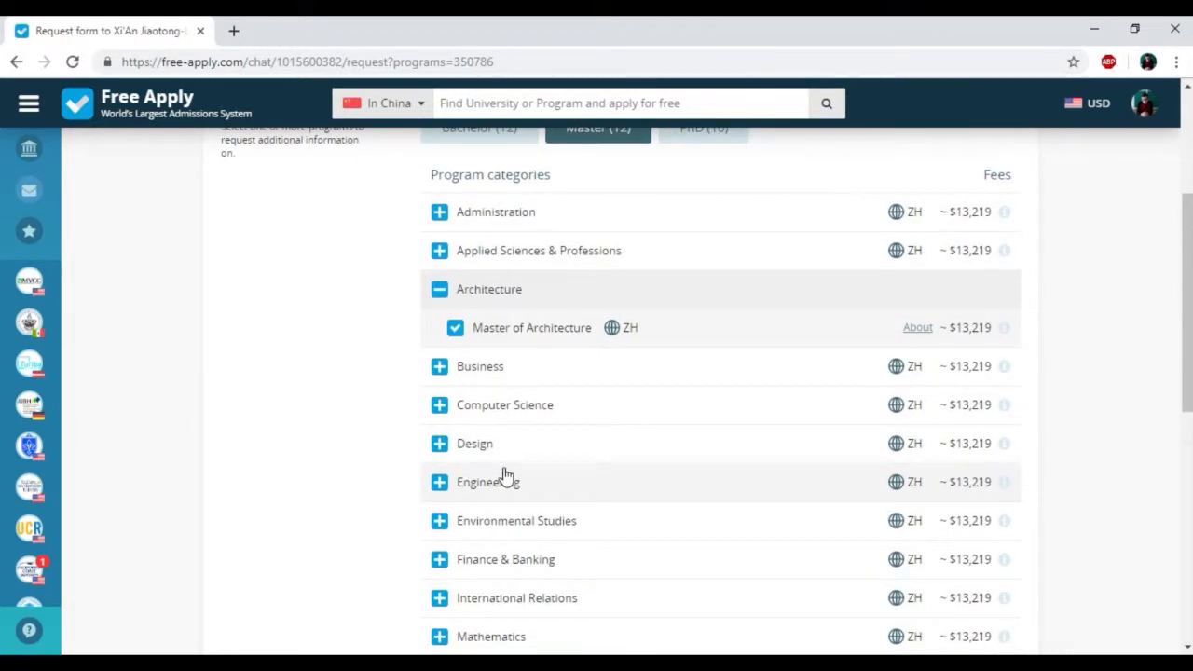
left_click(440, 443)
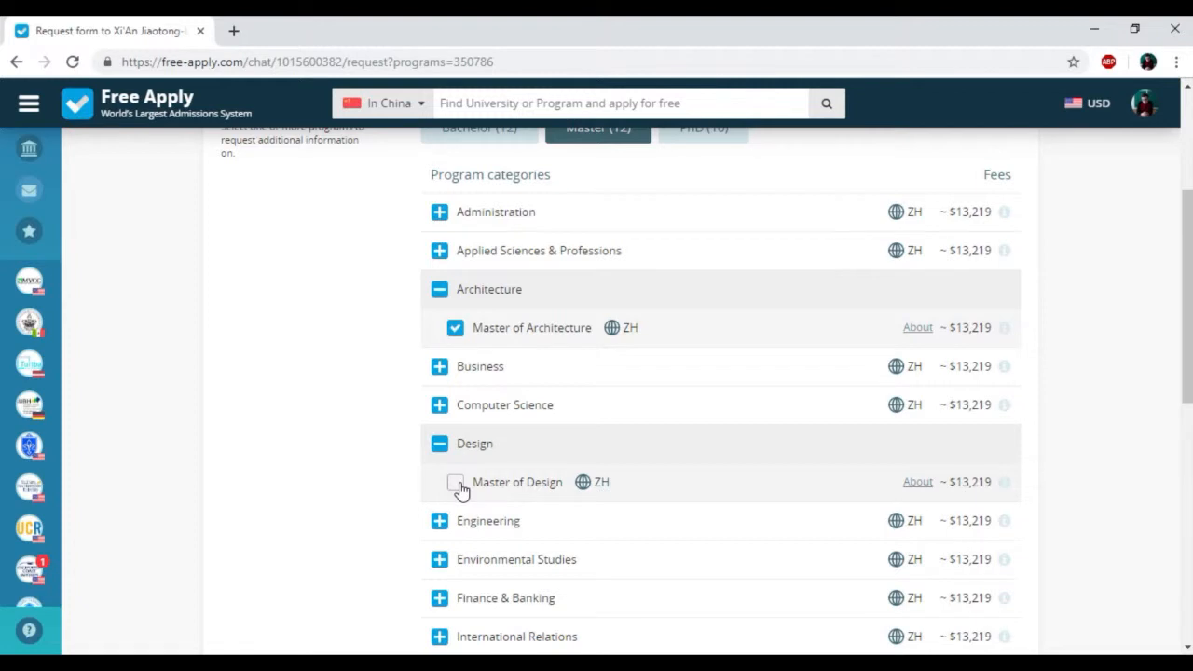
left_click(455, 481)
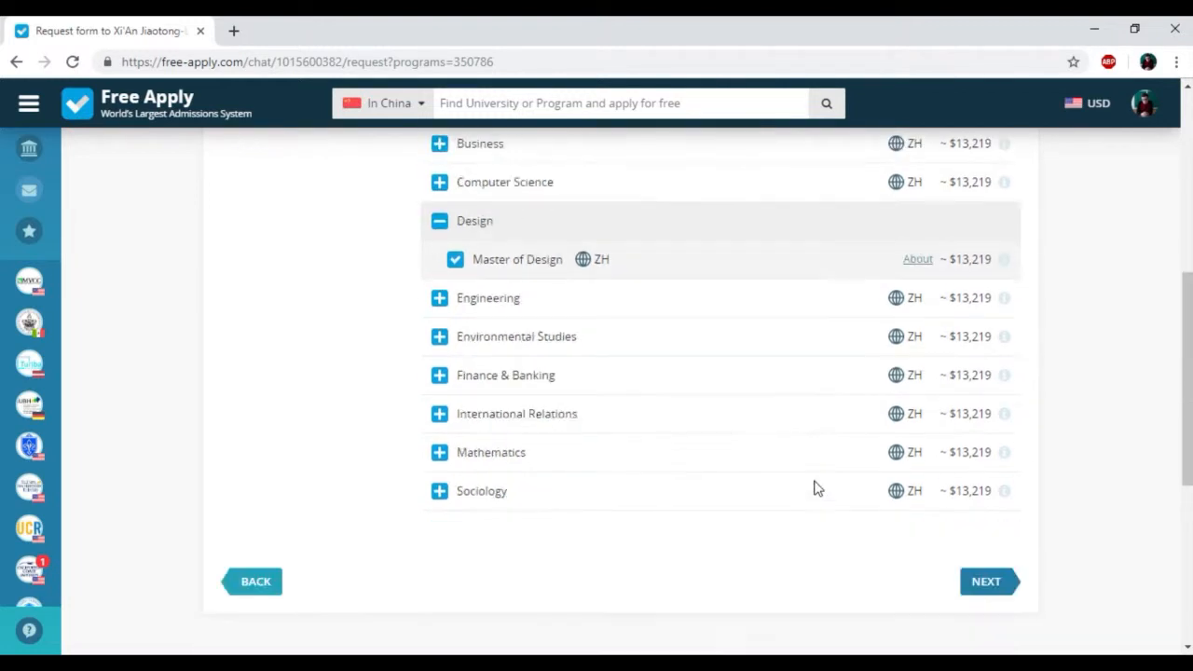
scroll("down", 3)
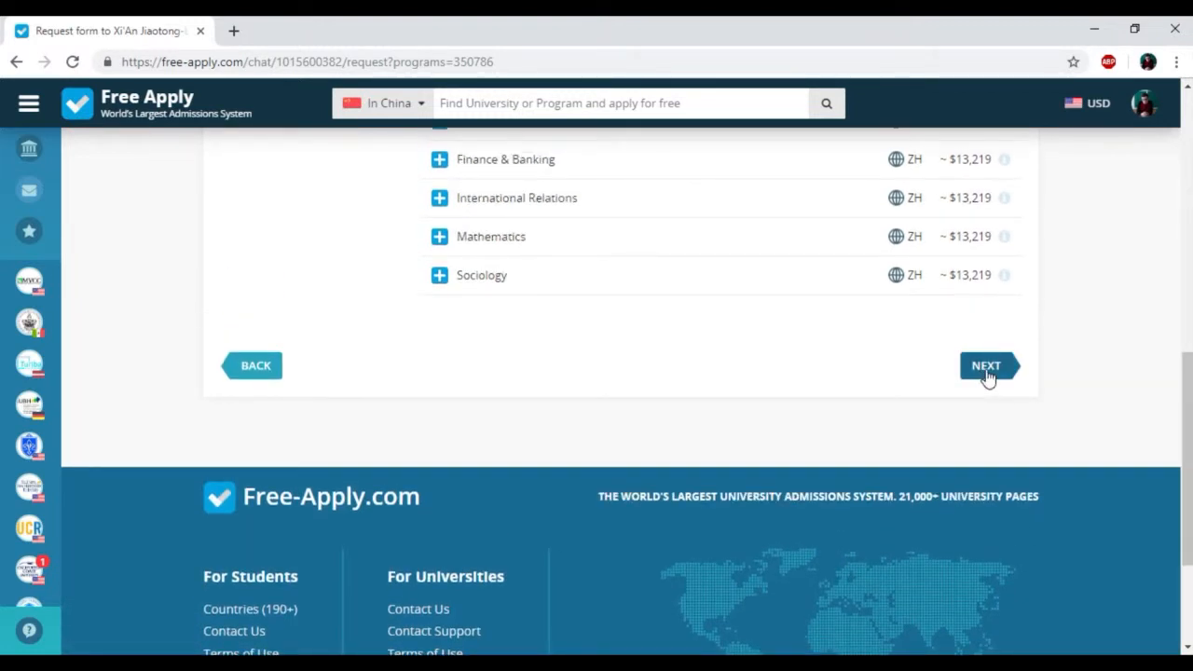
left_click(987, 366)
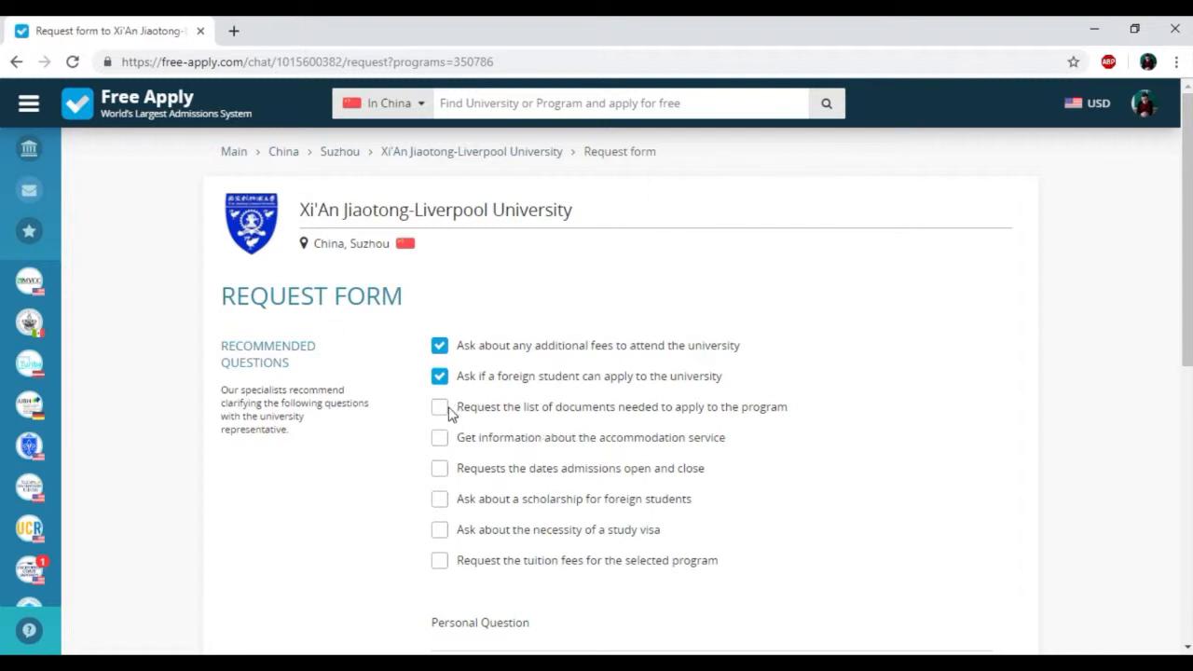
- Tick all eight recommended questions, add 'Could I'm studying in english language', and continue
left_click(440, 436)
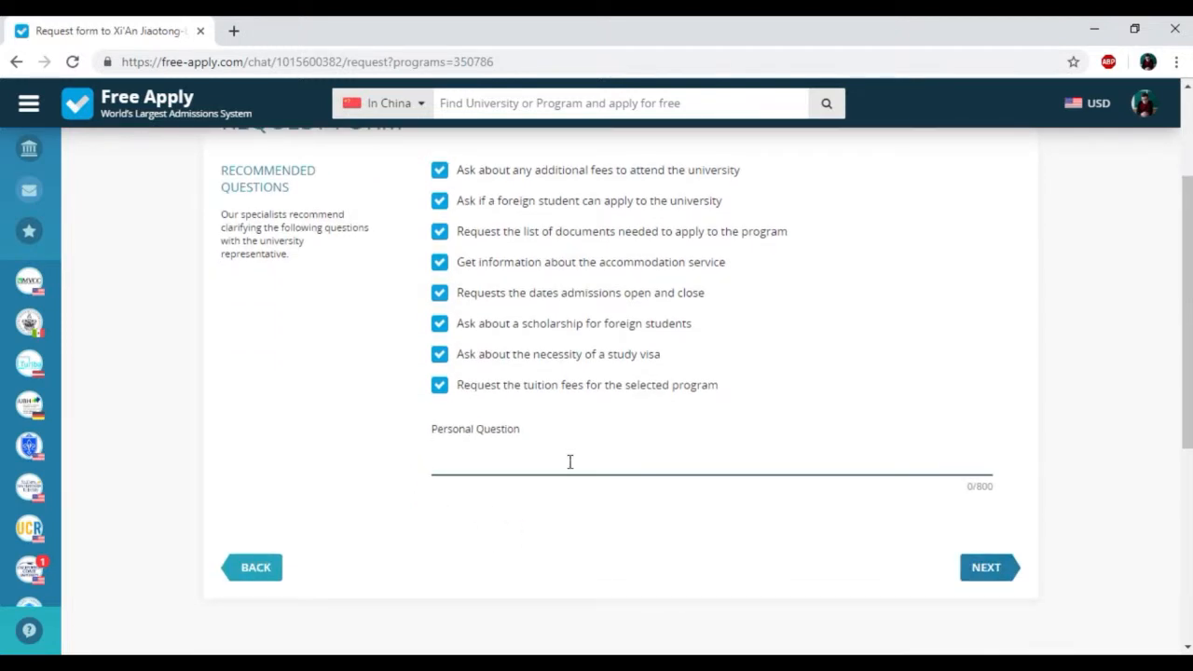
type("Could")
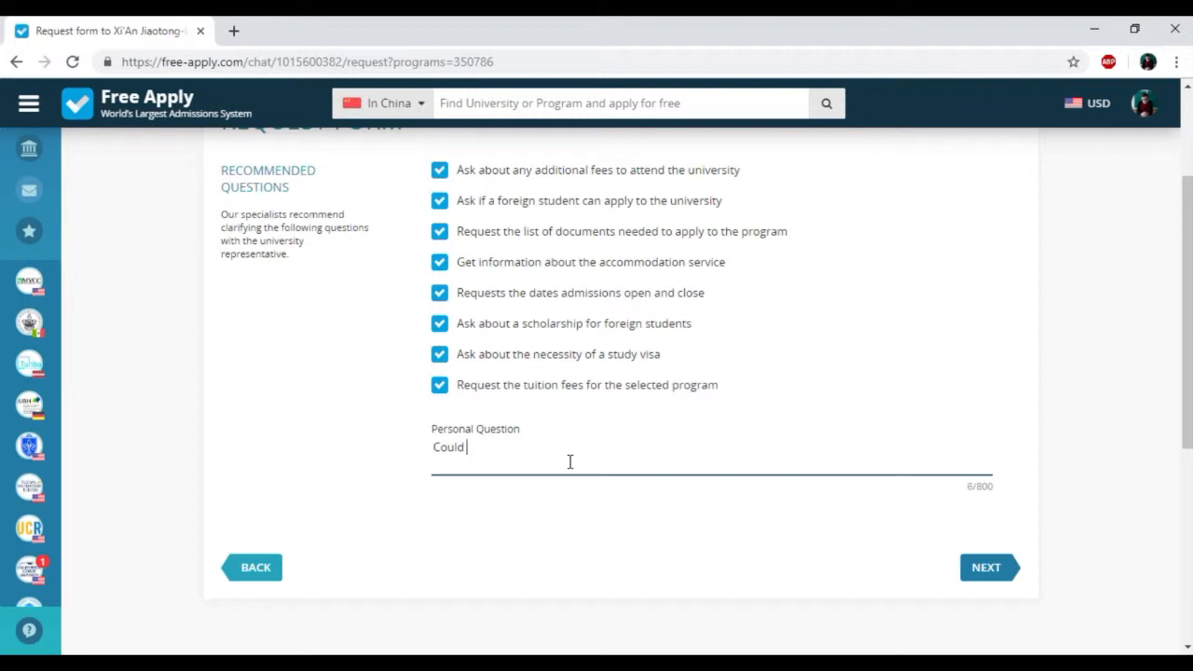
type("I'")
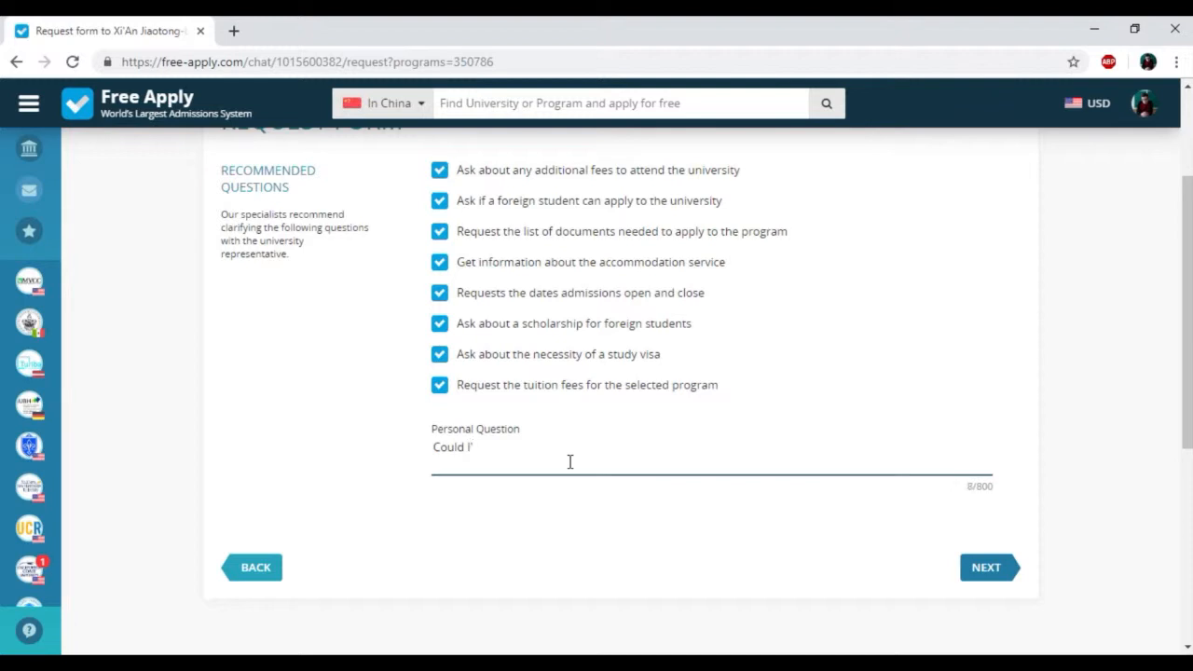
type("m stud")
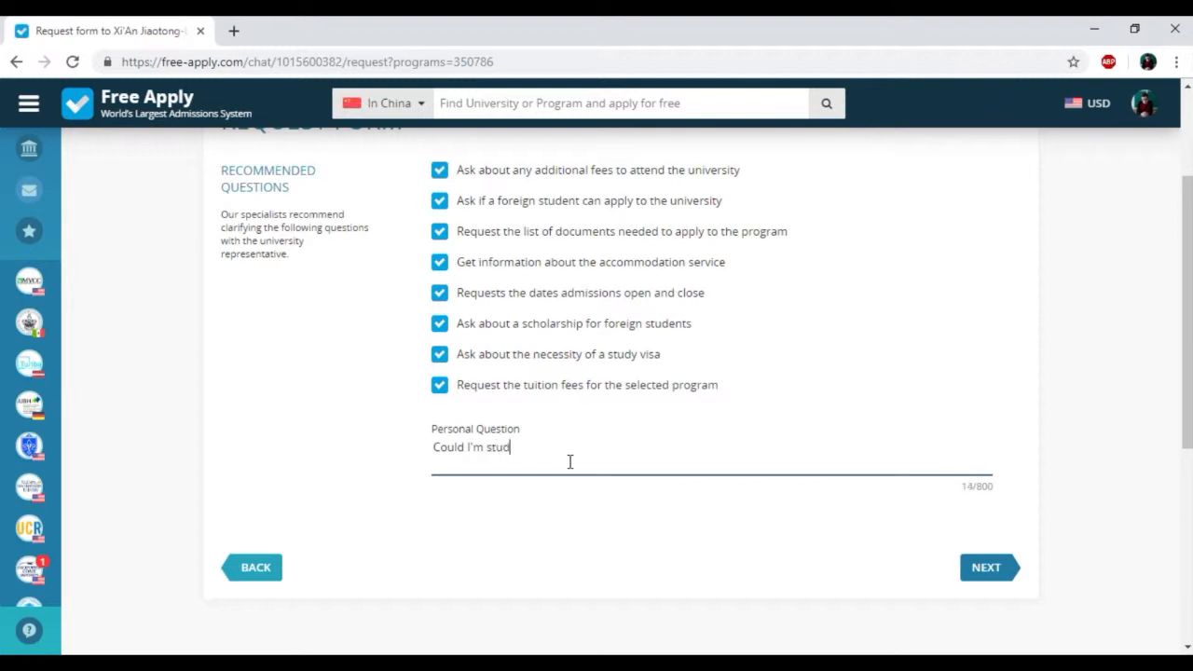
type("ying on")
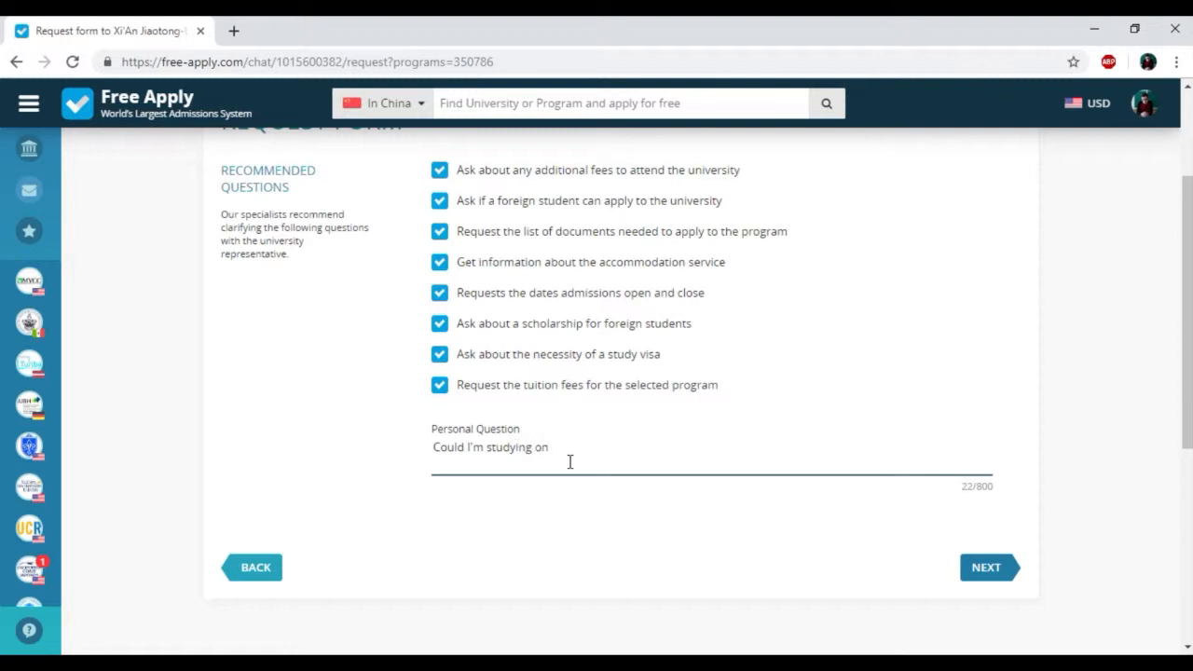
type("in en")
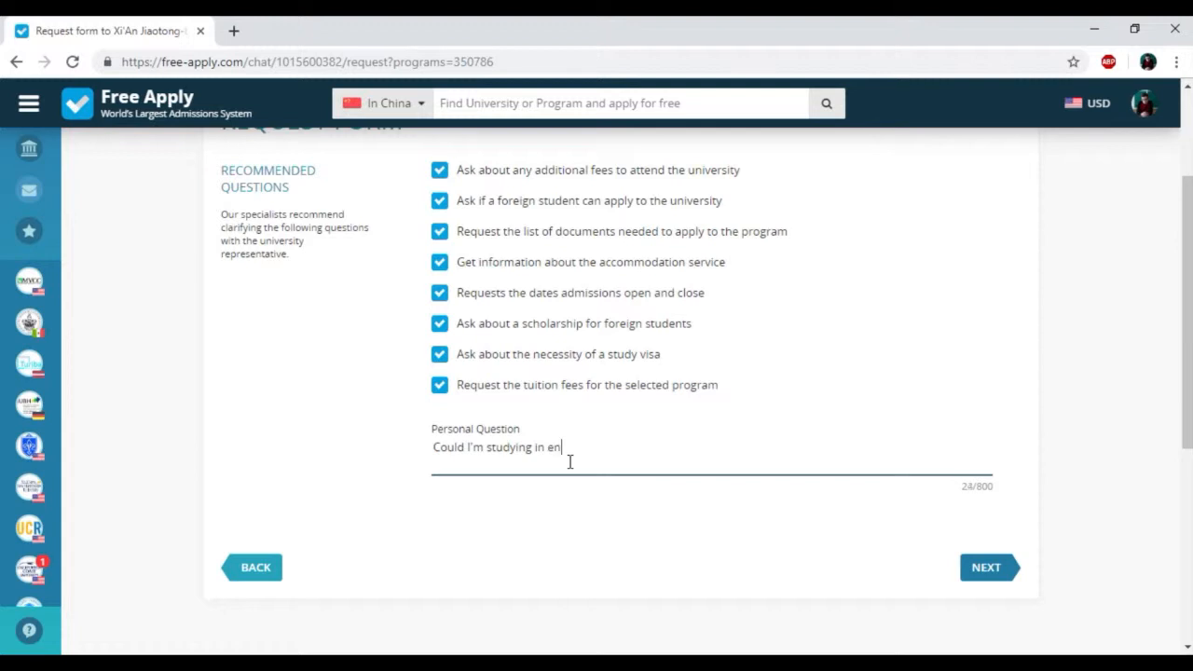
type("glish lang")
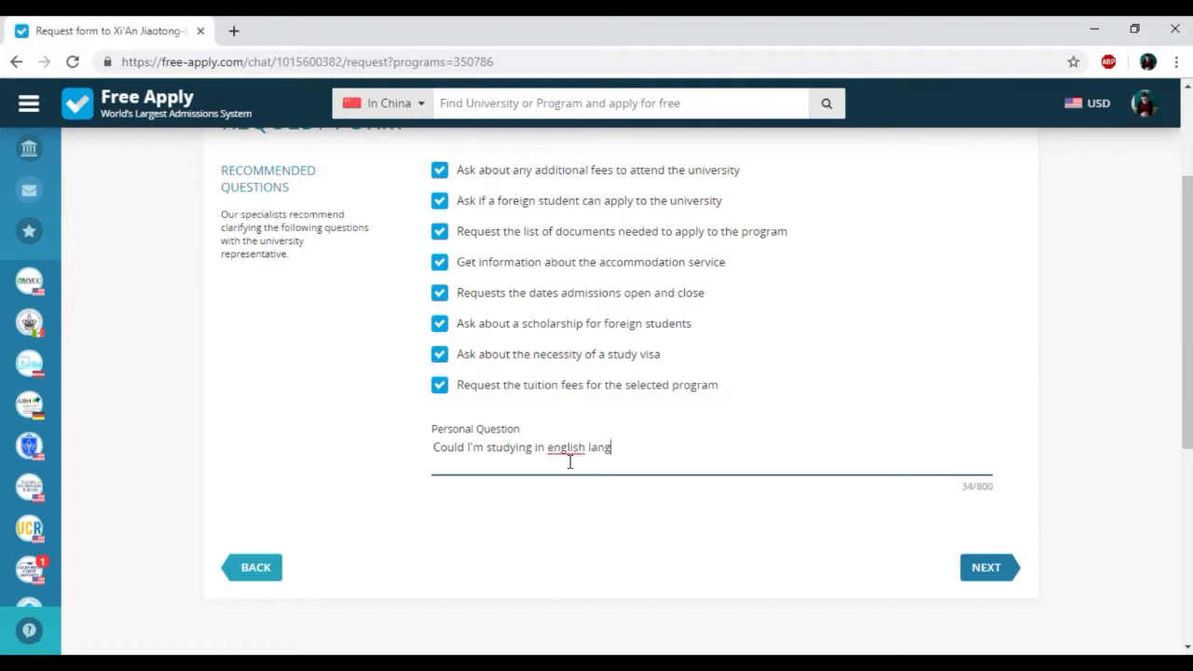
type("uage")
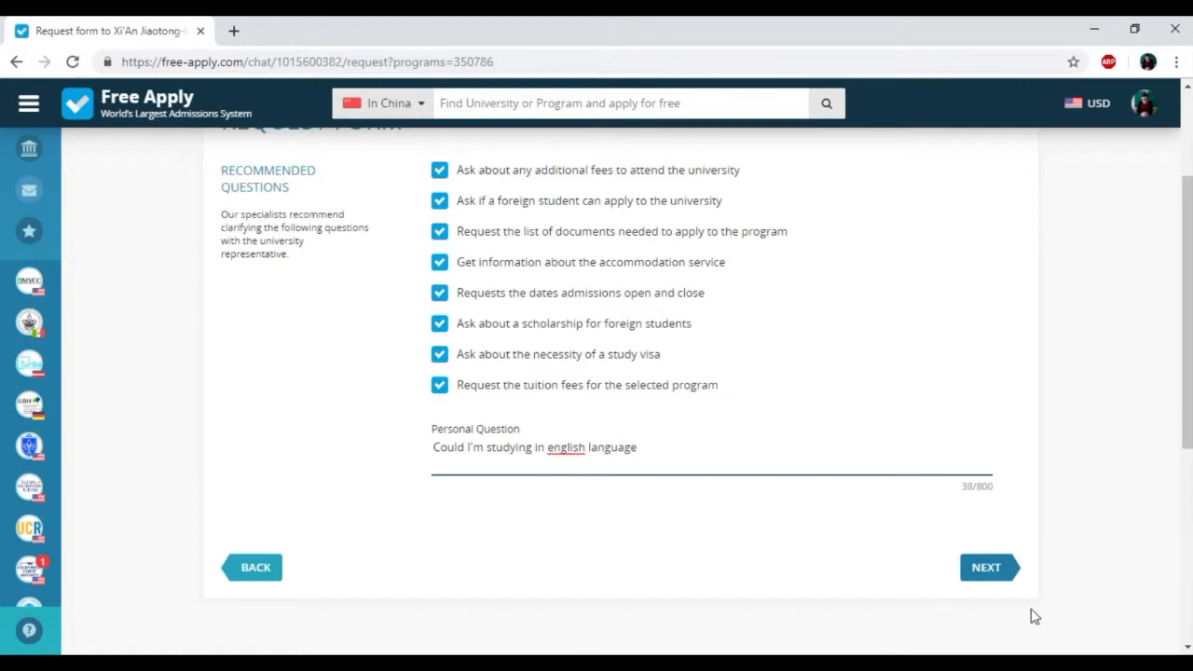
left_click(984, 567)
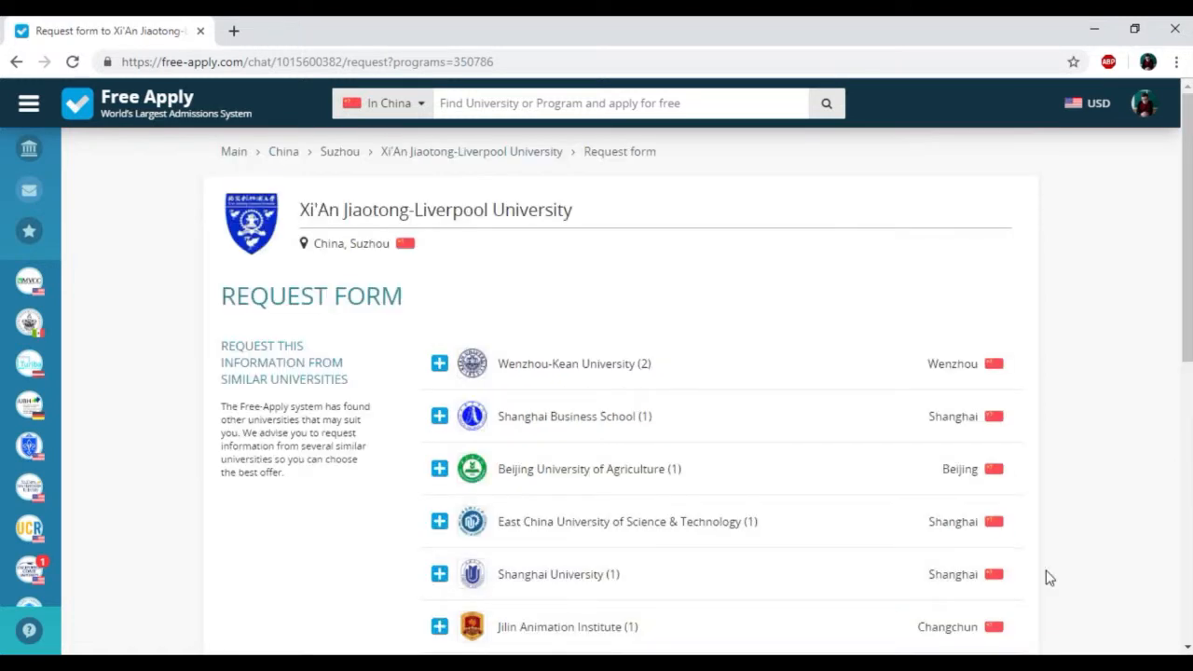
- Expand the similar universities without adding their programs and move on to the message preview
left_click(440, 363)
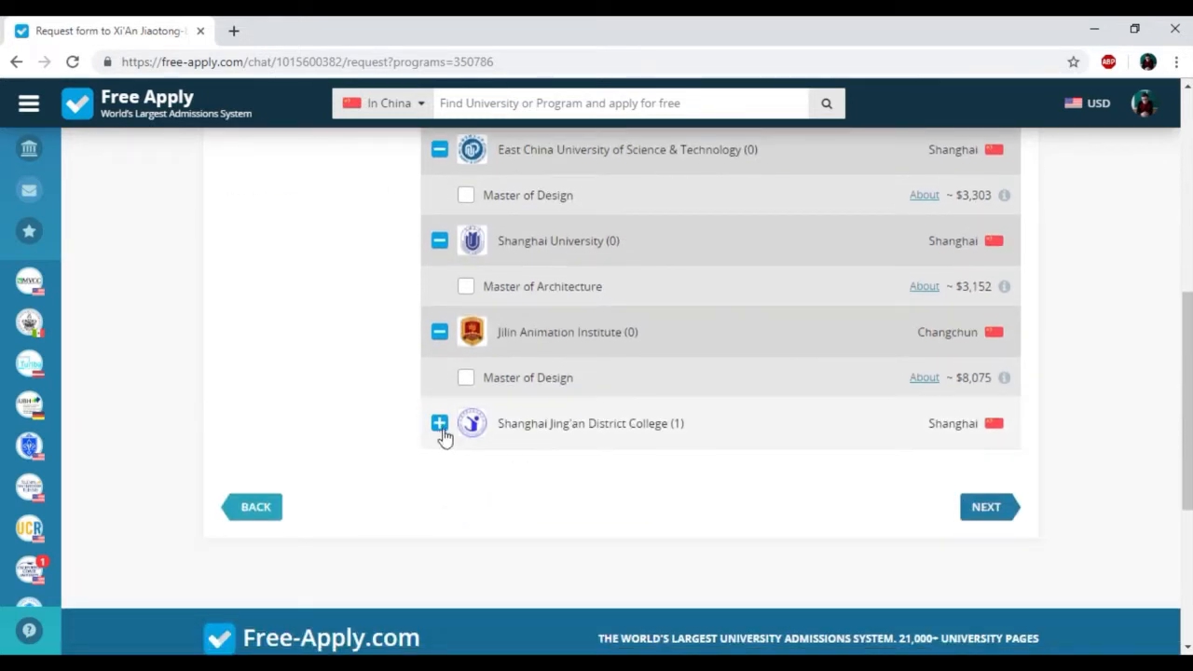
left_click(440, 424)
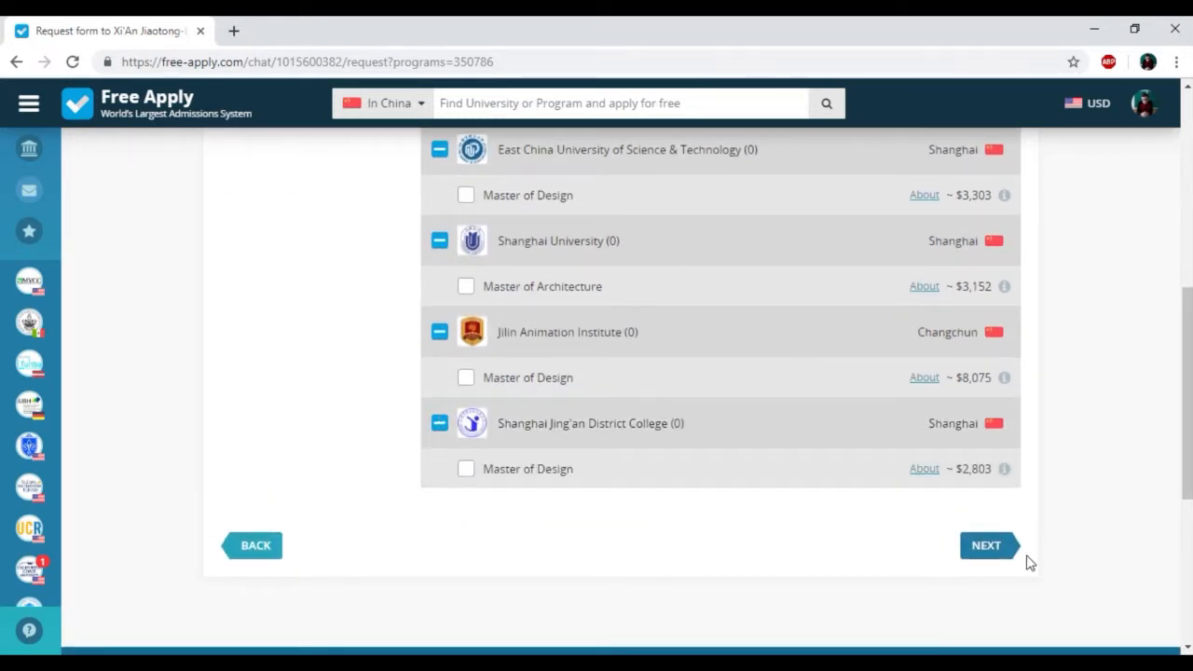
left_click(987, 544)
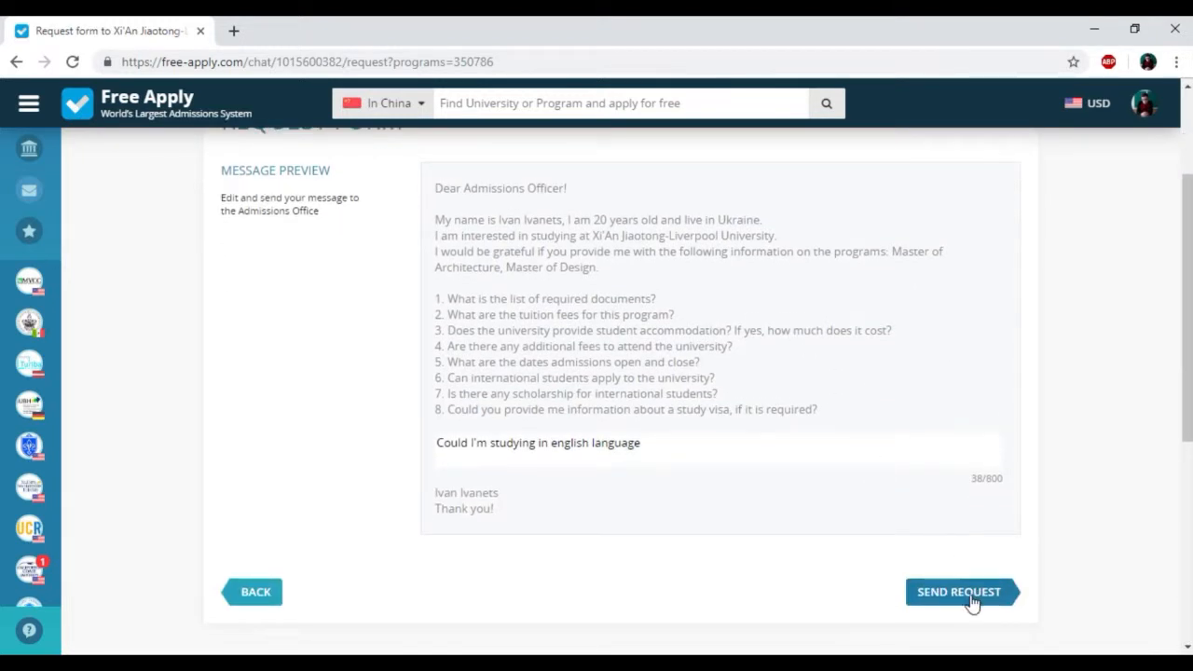
- Send the request to Xi'An Jiaotong-Liverpool University so it appears in the chat
left_click(958, 593)
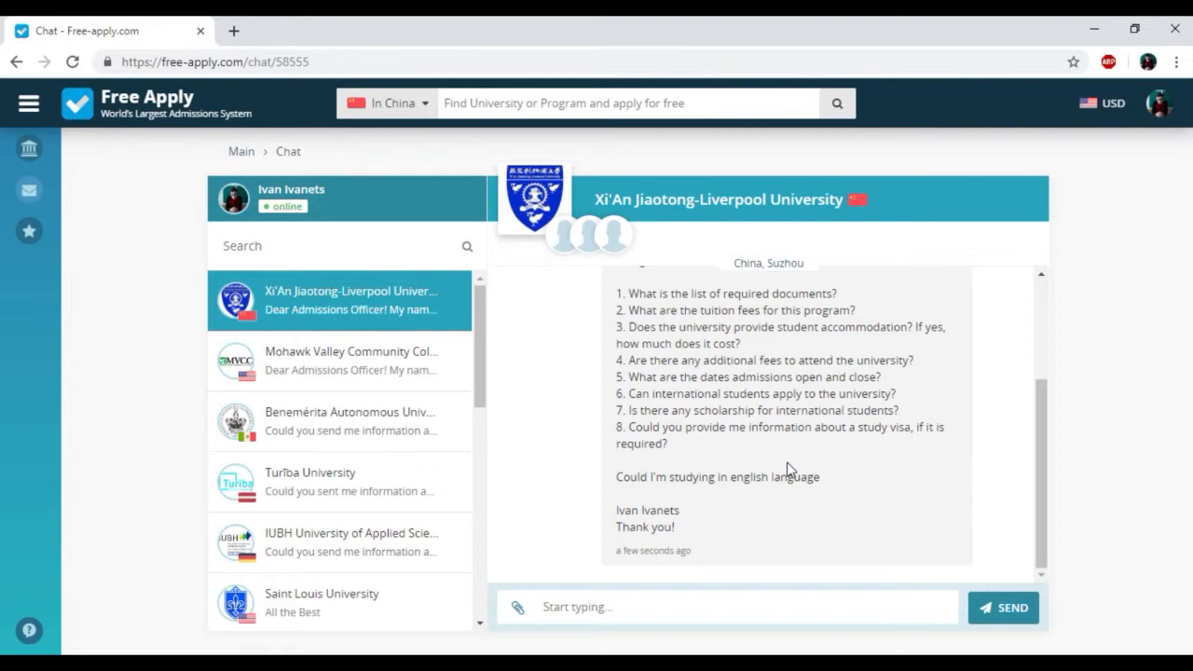
mouse_move(806, 511)
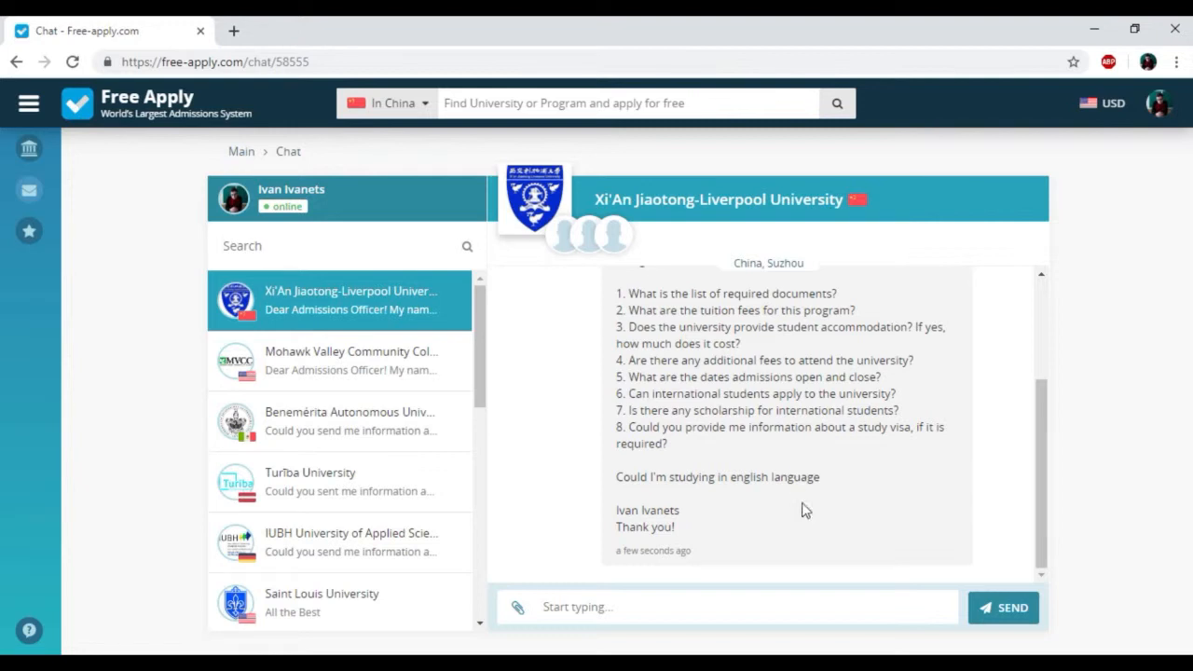
mouse_move(571, 633)
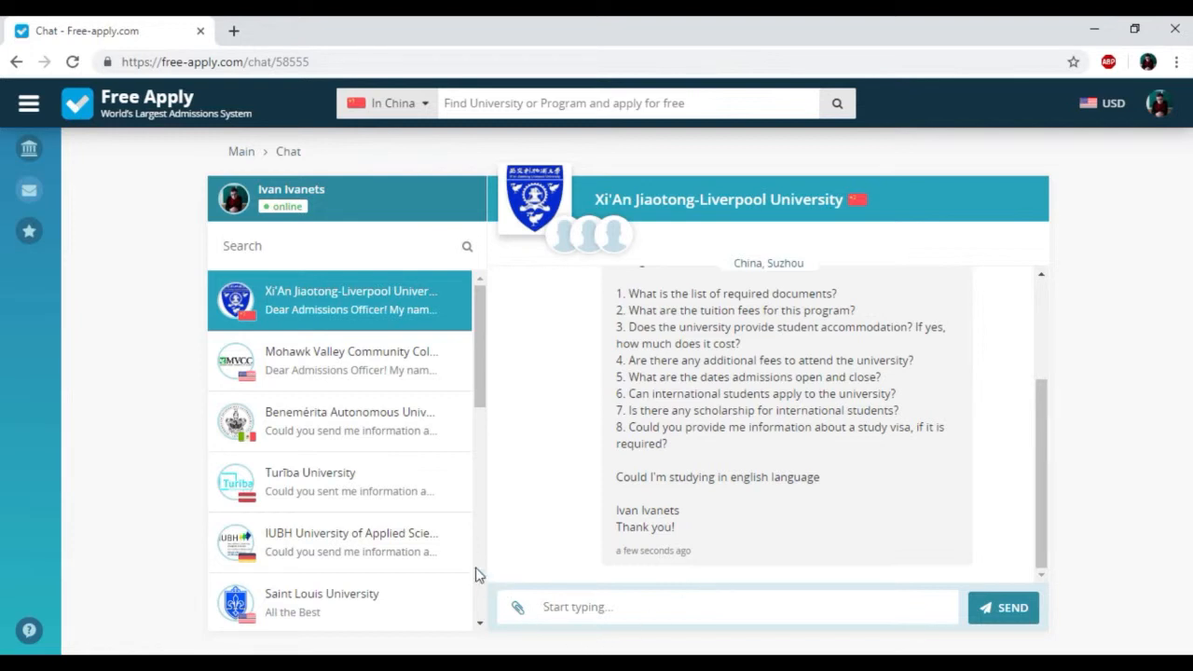
scroll("down", 3)
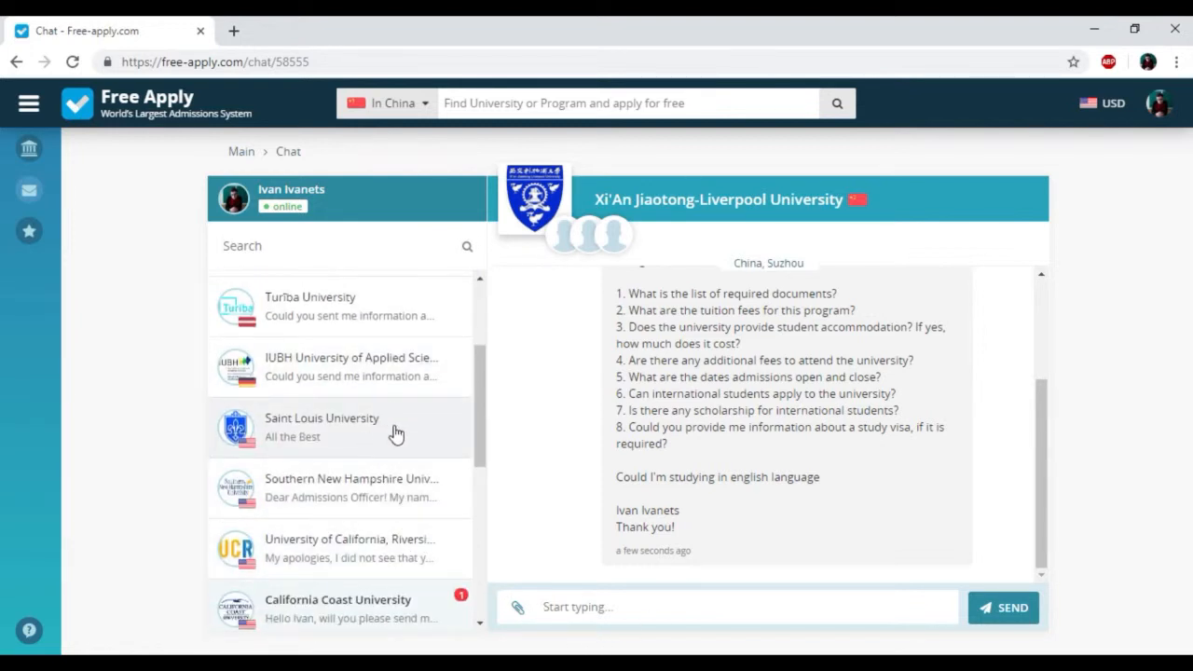
mouse_move(392, 615)
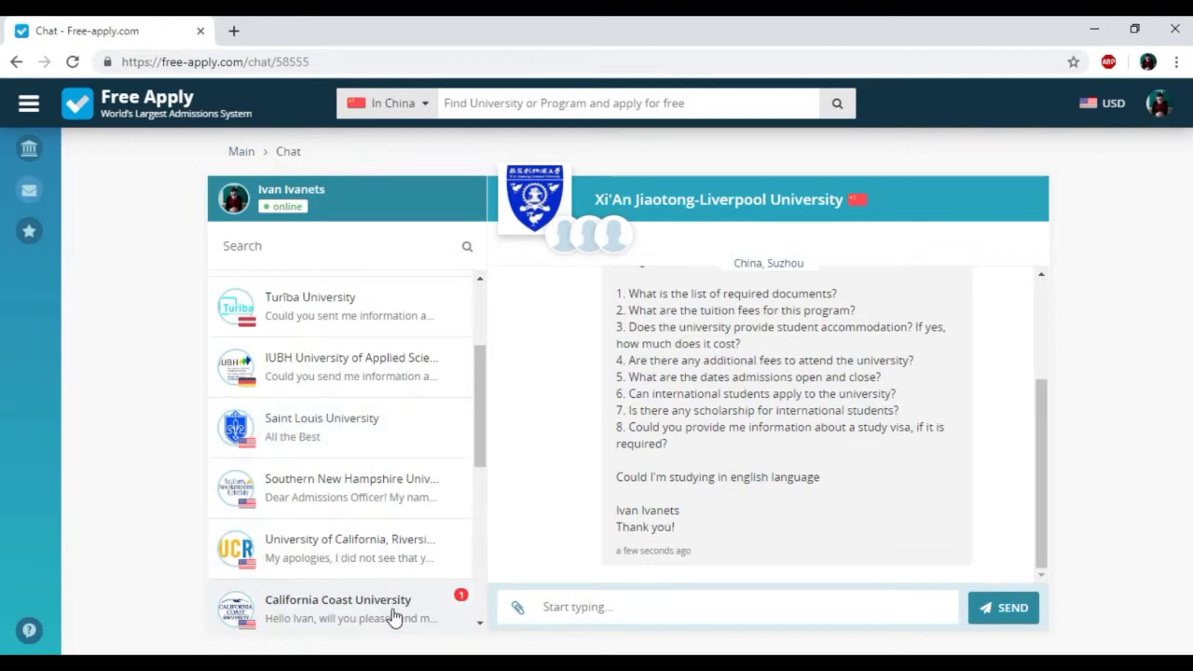
left_click(338, 608)
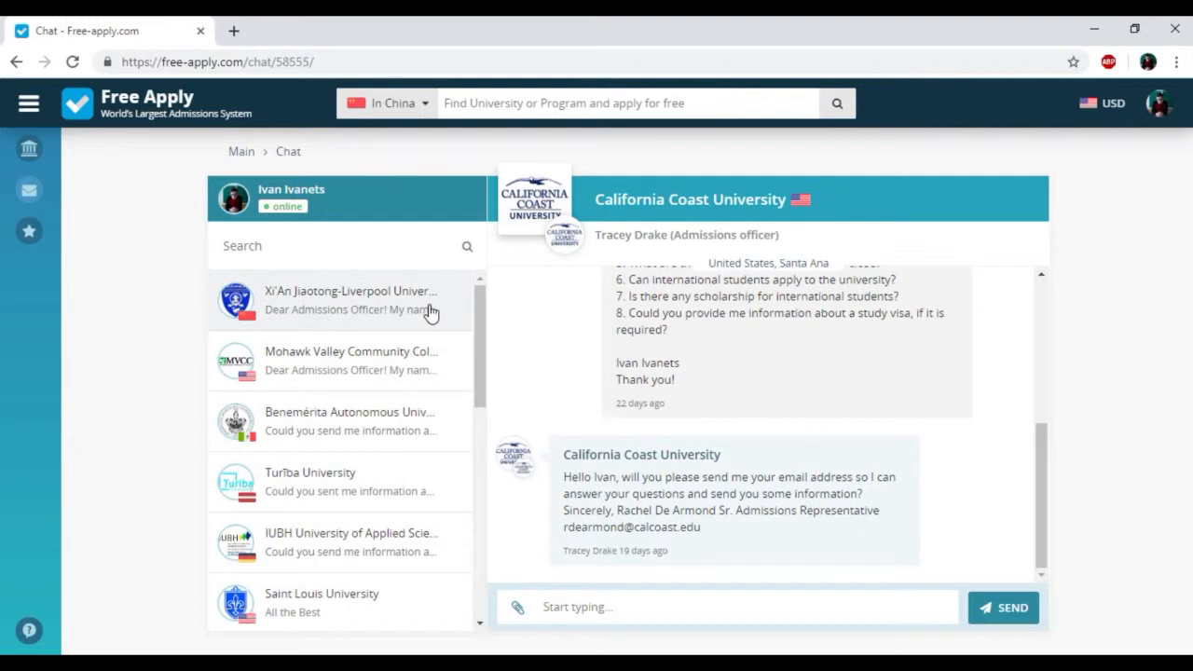
left_click(339, 298)
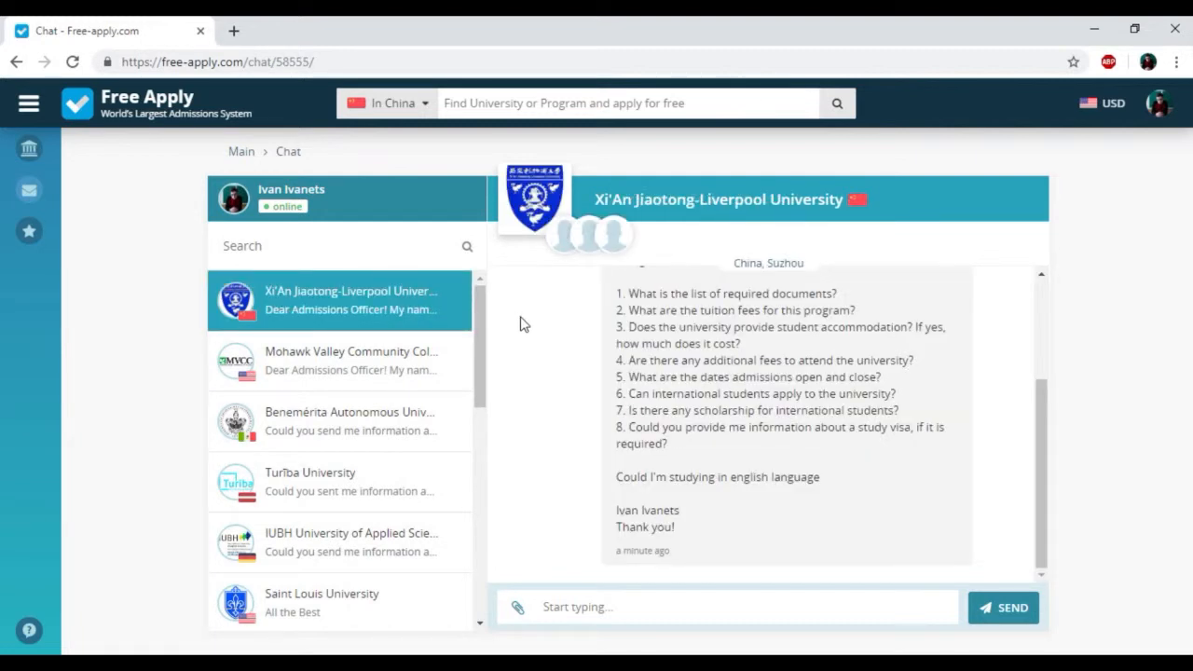
mouse_move(798, 524)
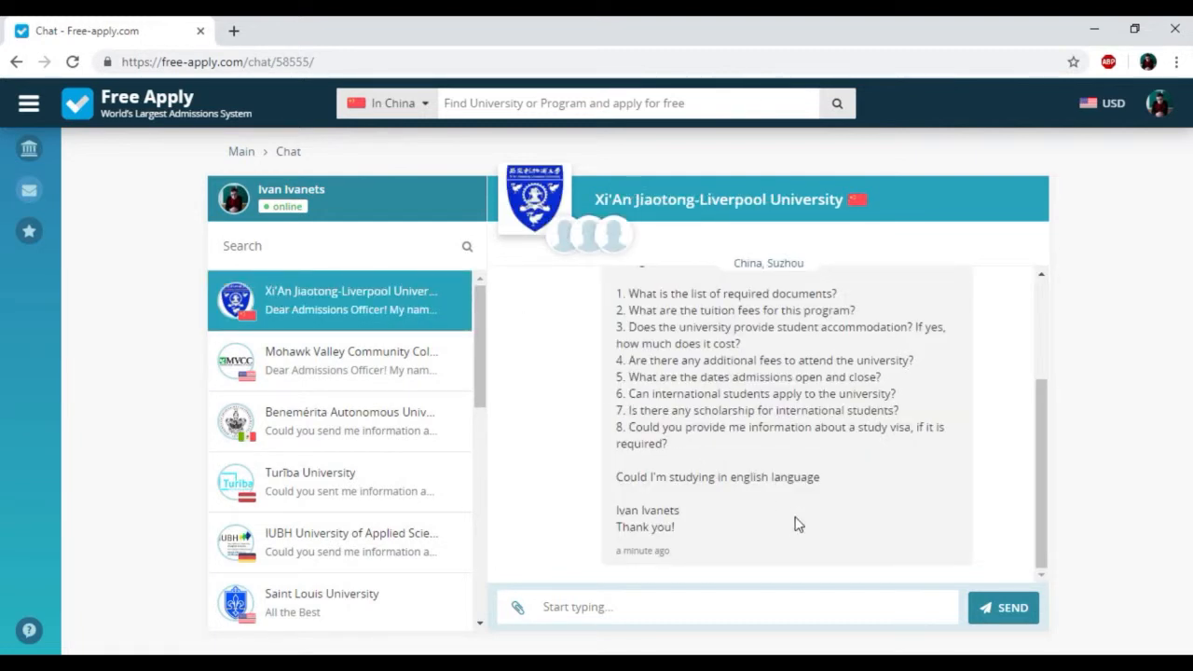